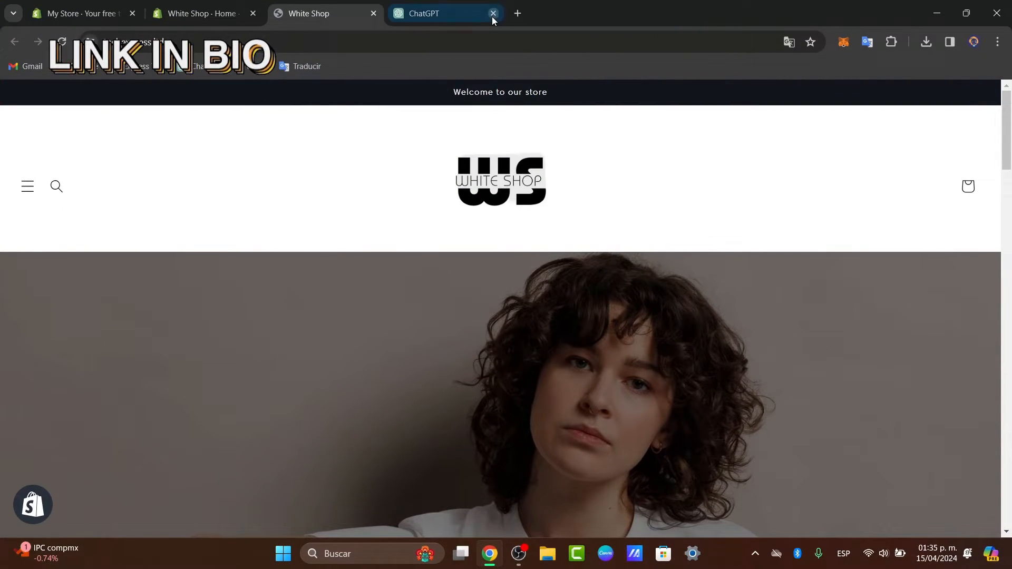
Close the ChatGPT tab to reveal the Shopify admin home dashboard with 117 sessions.
click(494, 13)
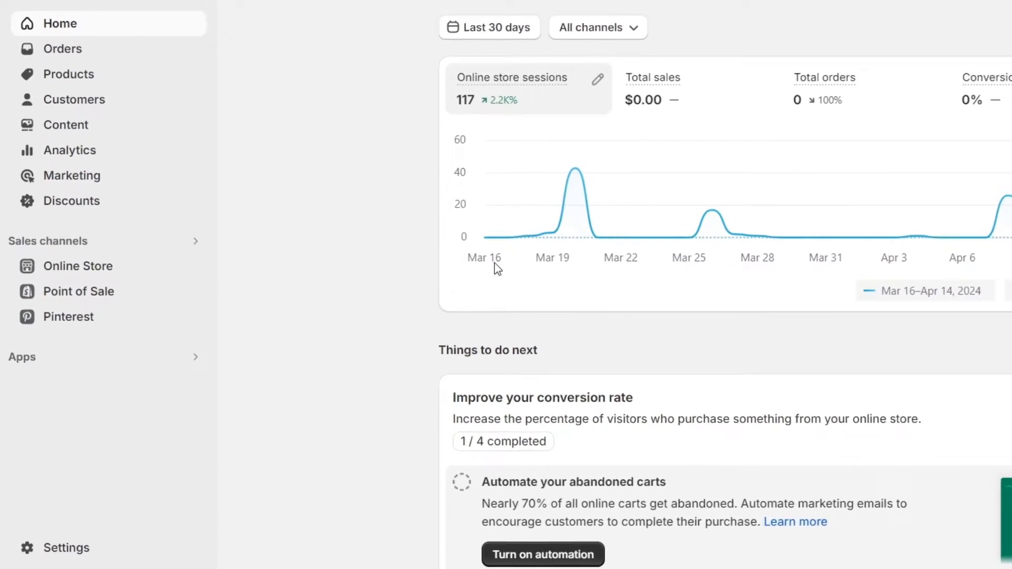
Go to Online Store > Themes and customize the live Origin 13.0.1 theme.
click(78, 265)
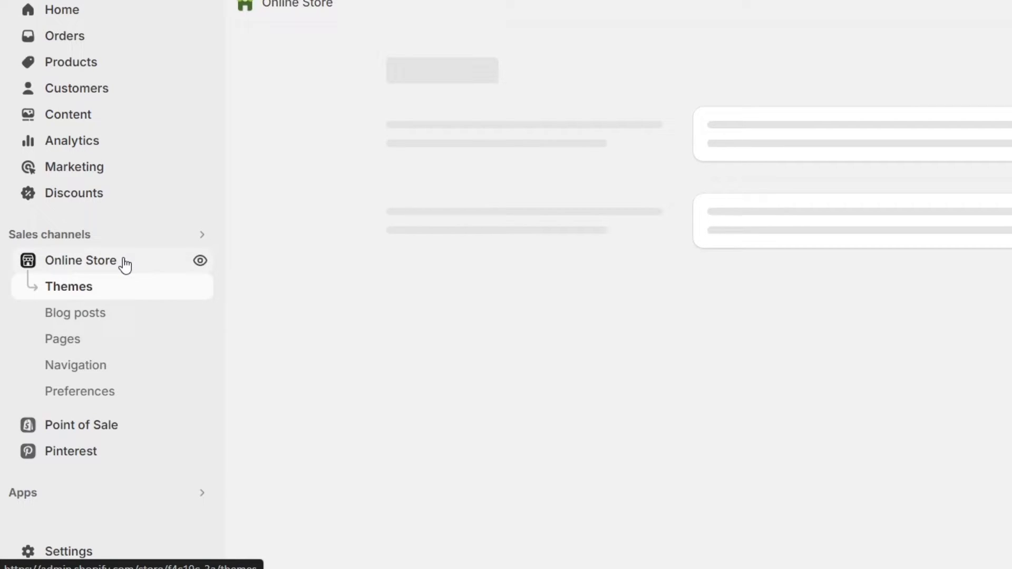
click(69, 286)
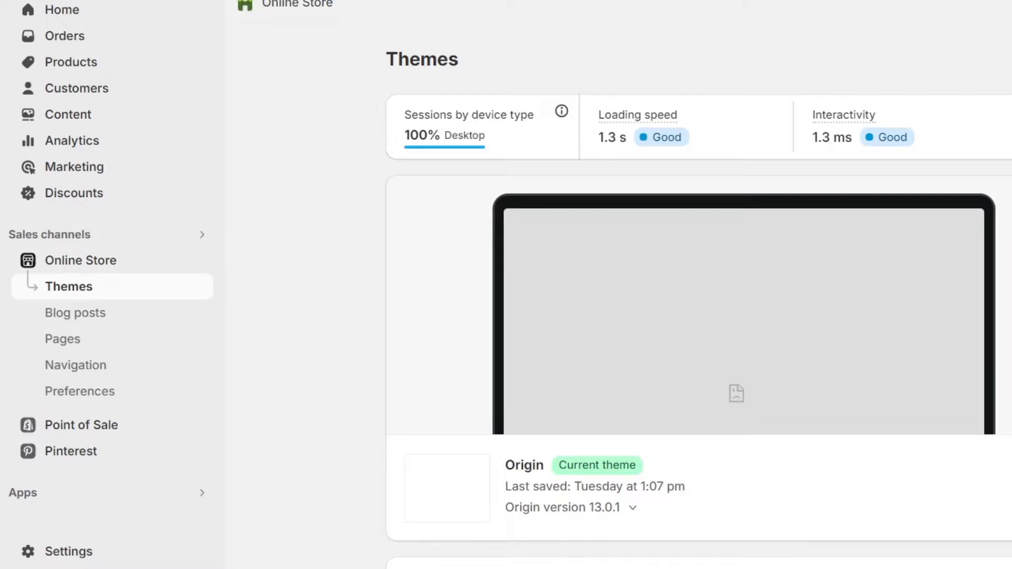
scroll(down, 3)
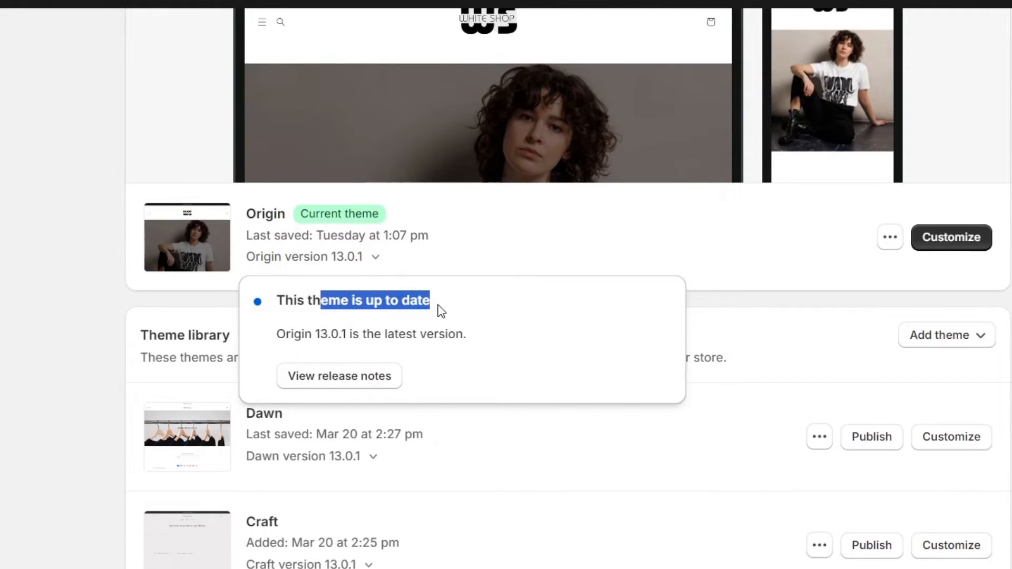
click(950, 237)
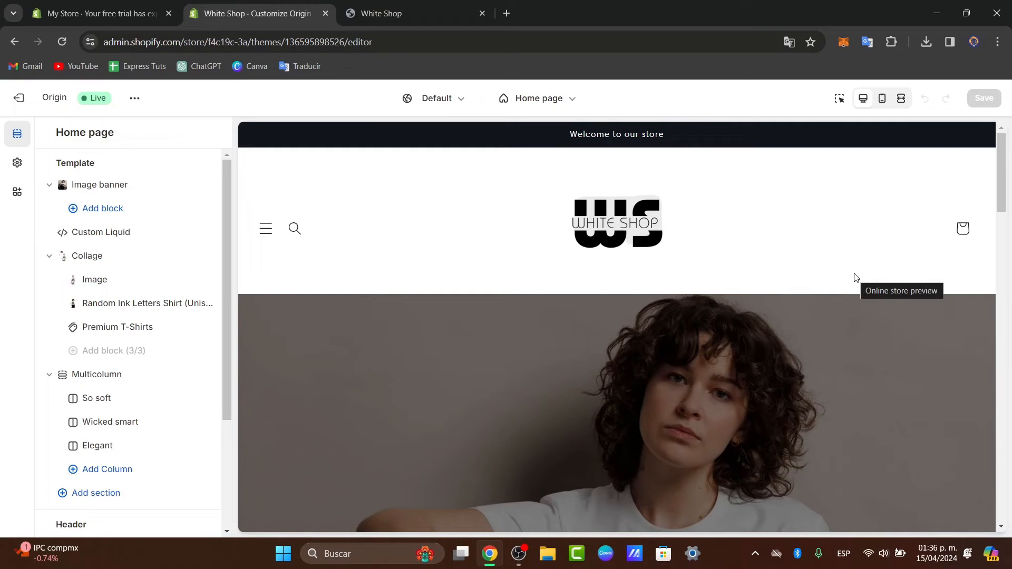
Add an Image banner section at the bottom of the home page showing a pink sneaker photo.
scroll(down, 3)
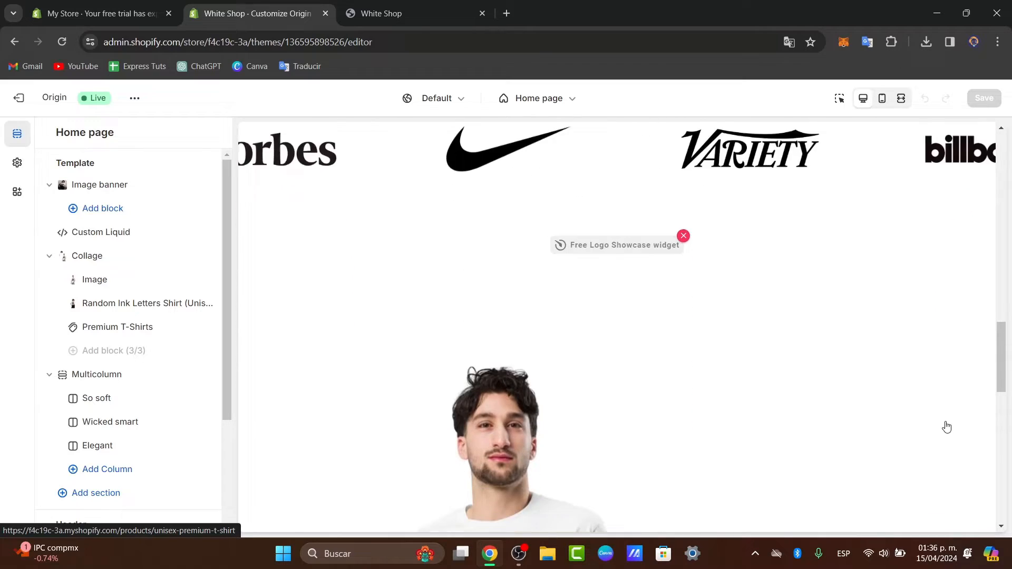
scroll(down, 3)
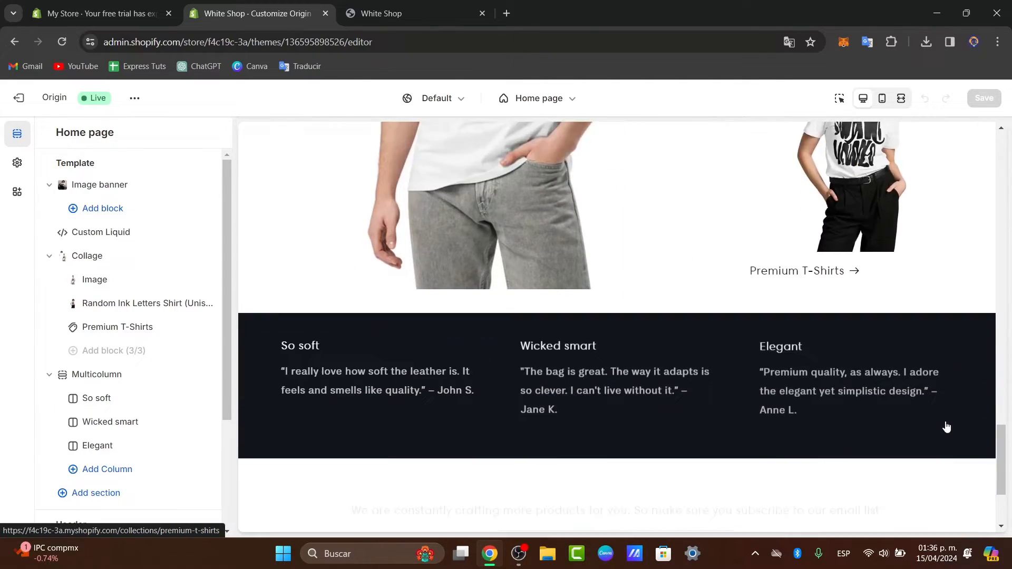
scroll(down, 3)
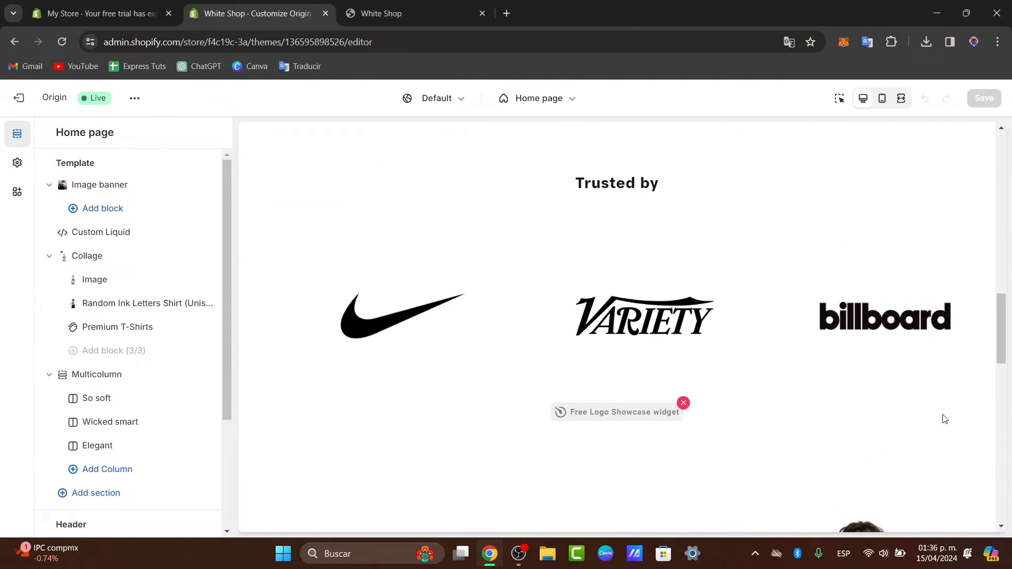
scroll(down, 3)
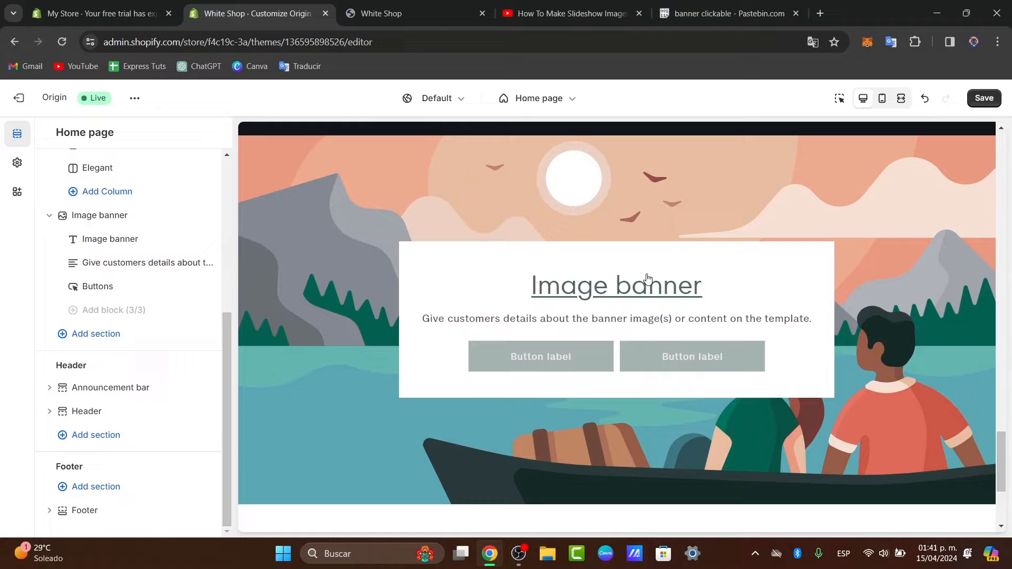
mouse_move(523, 264)
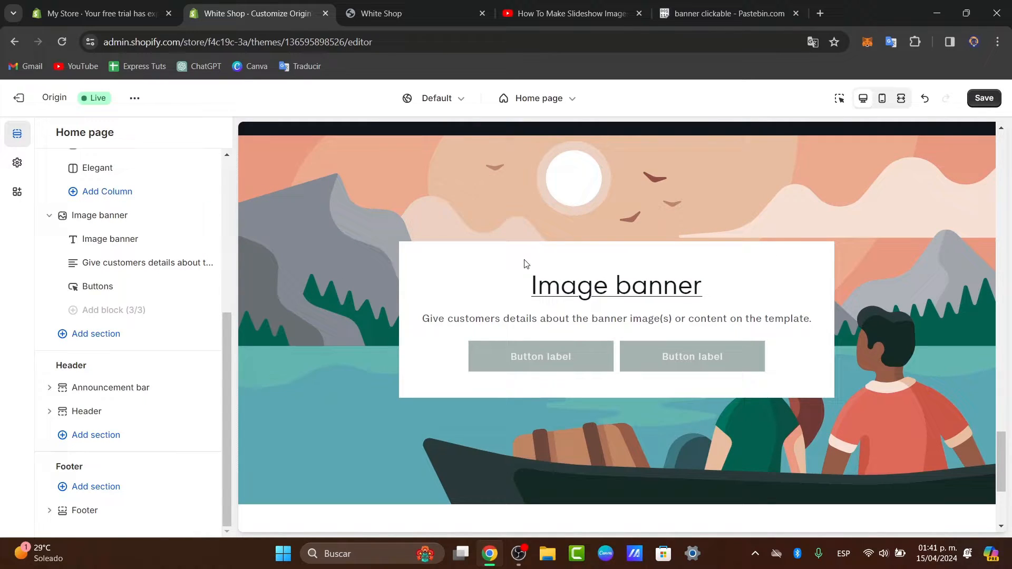
click(100, 215)
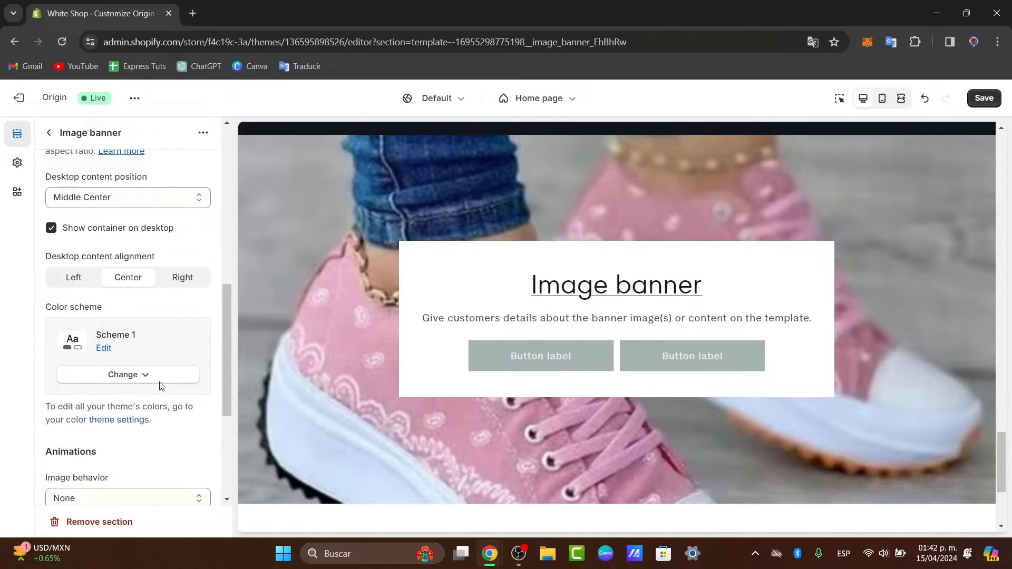
scroll(down, 3)
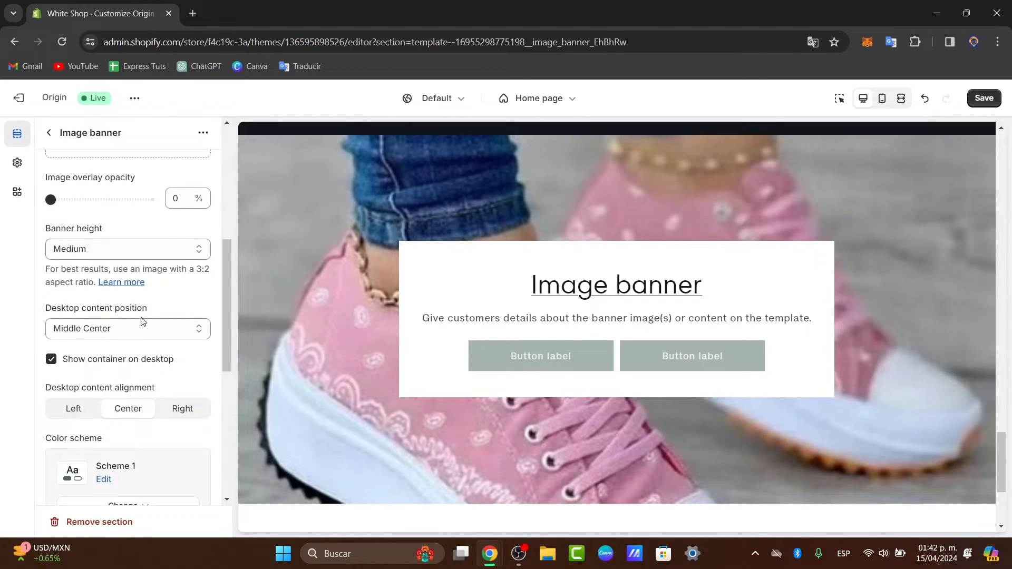
scroll(down, 3)
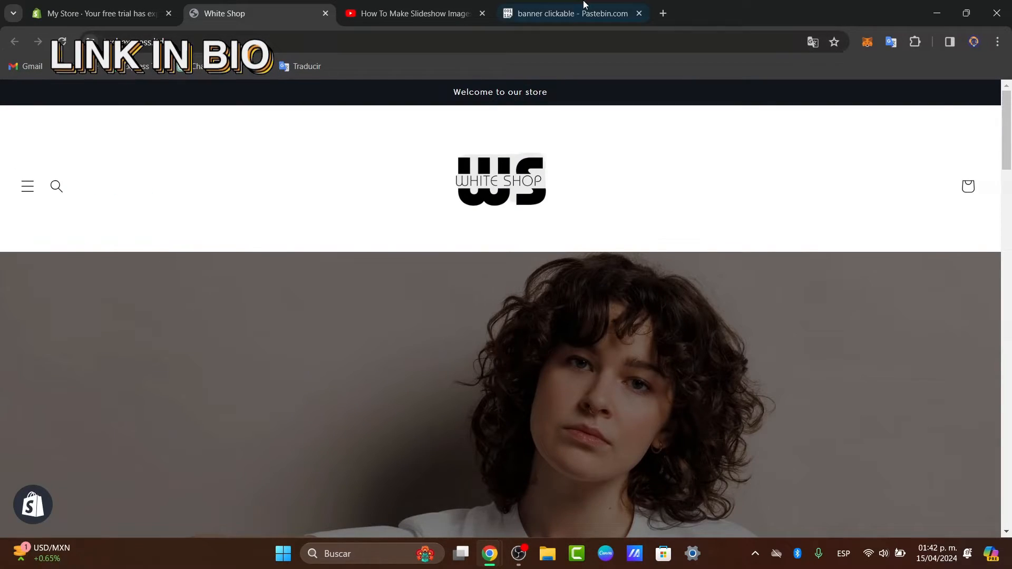
Read through the image-banner schema code in the 'banner clickable' Pastebin paste.
click(570, 13)
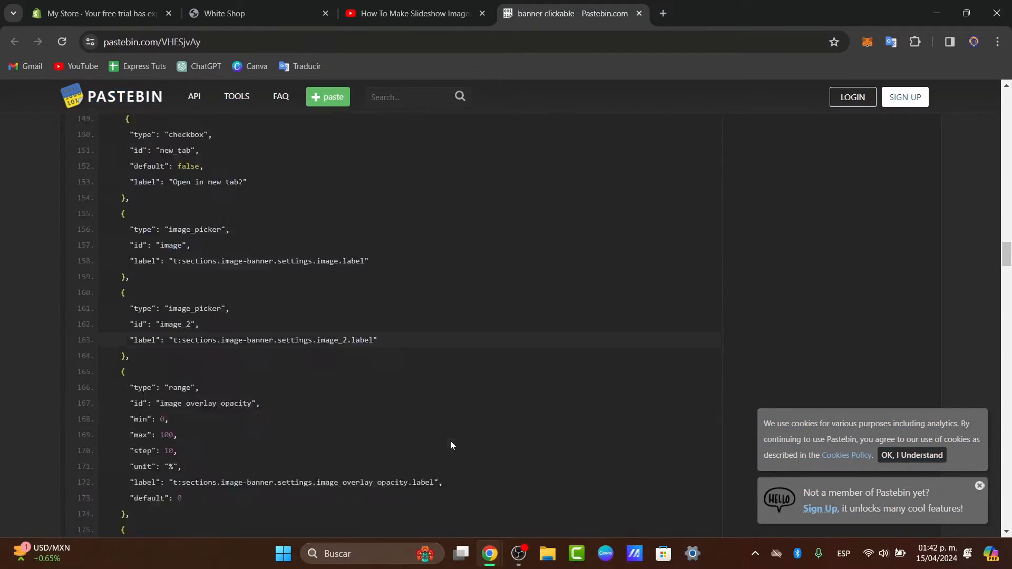
scroll(down, 3)
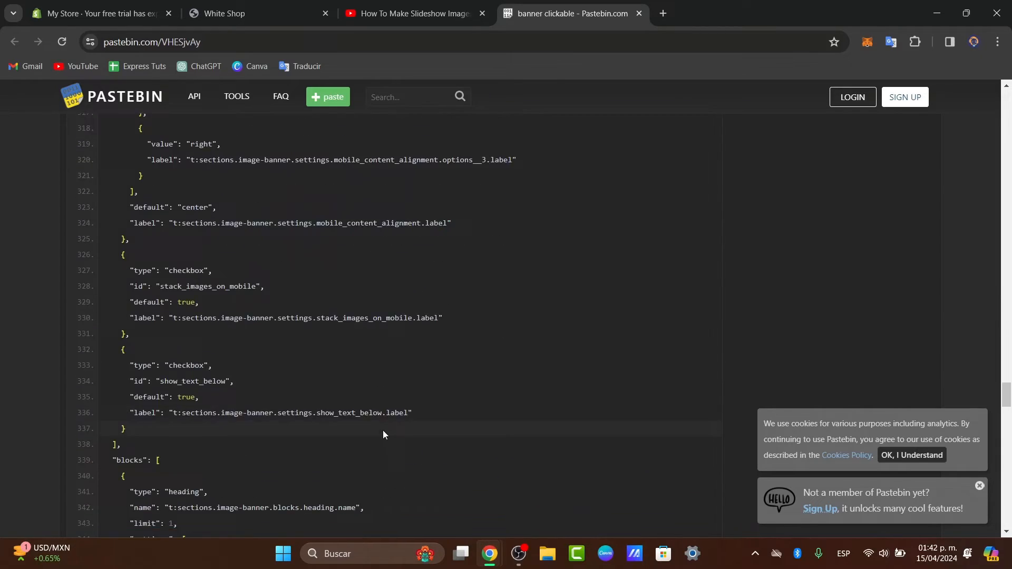
scroll(down, 3)
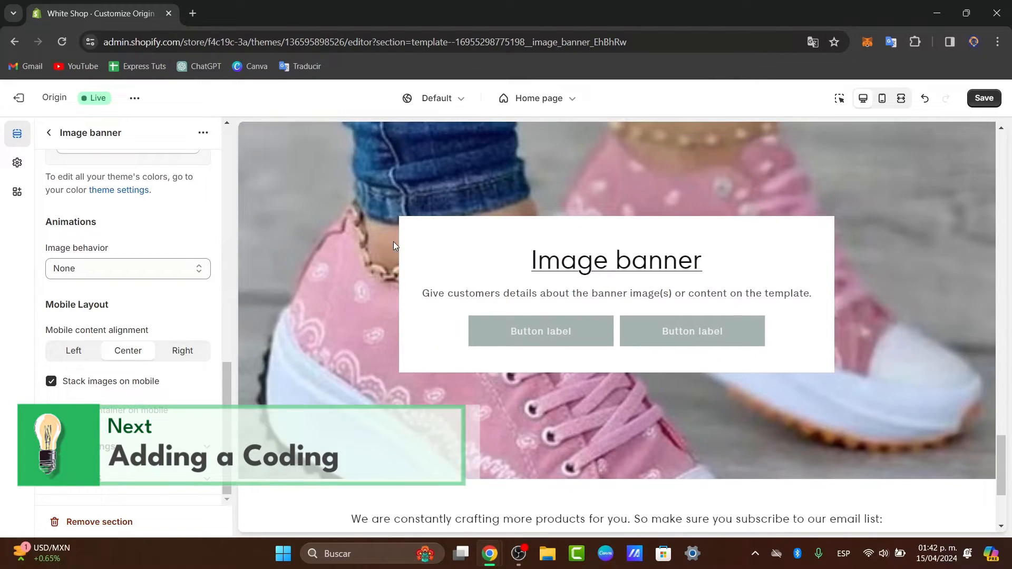
Turn off Stack images on mobile for the banner and return to the section list.
scroll(down, 3)
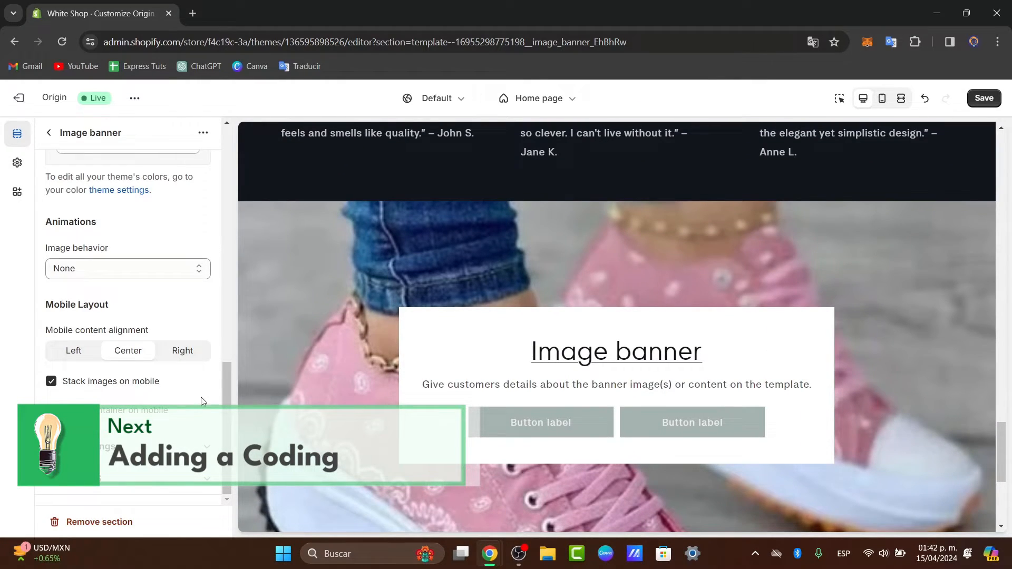
click(52, 381)
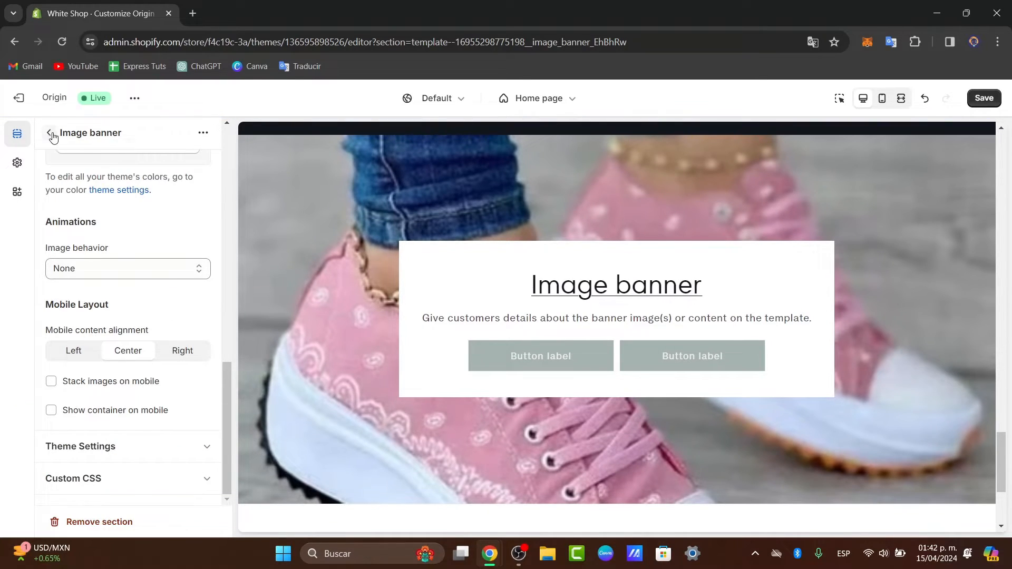
click(52, 135)
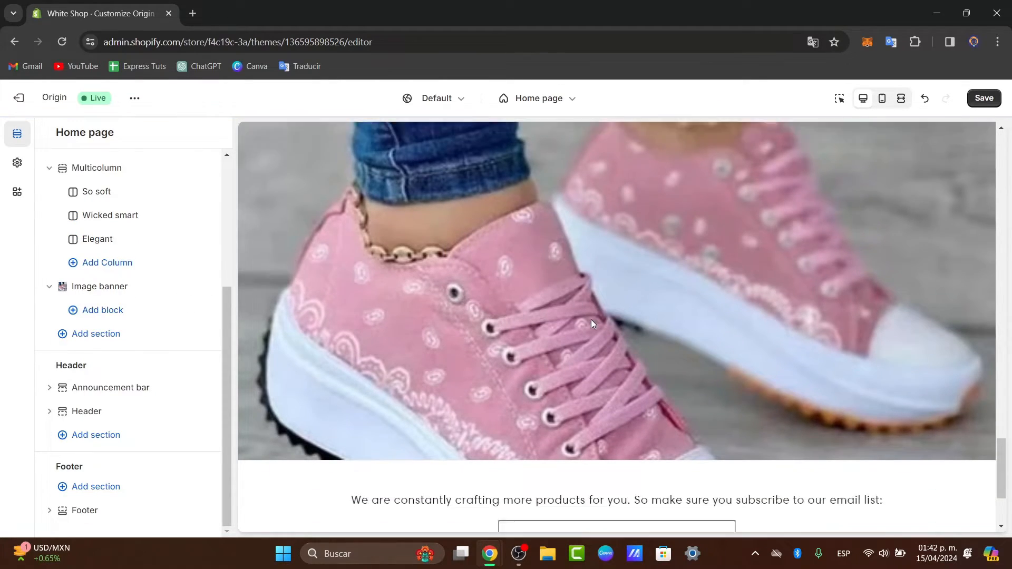
scroll(down, 3)
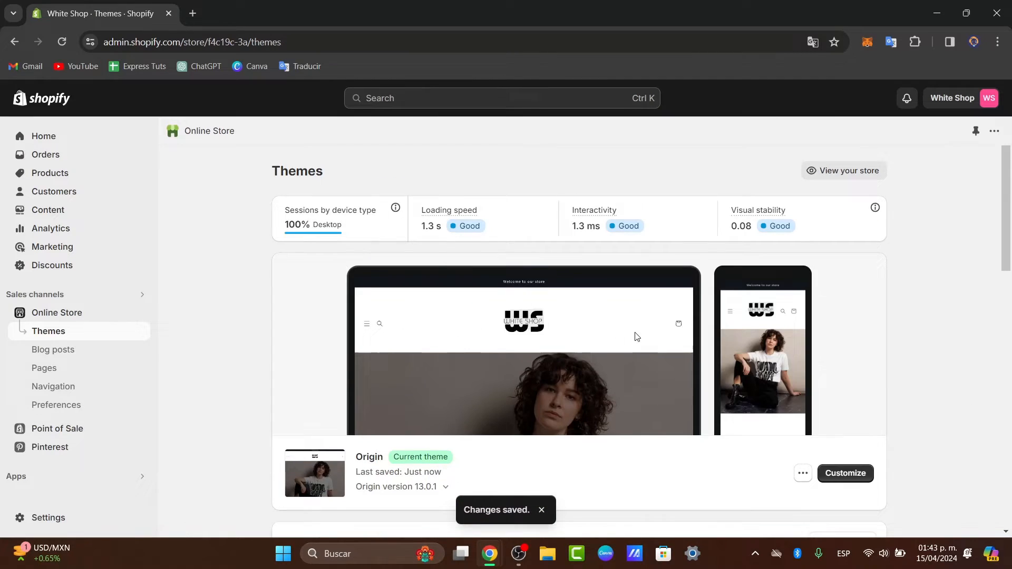
Open image-banner.liquid in the Origin theme's code editor by filtering files for 'image'.
scroll(down, 3)
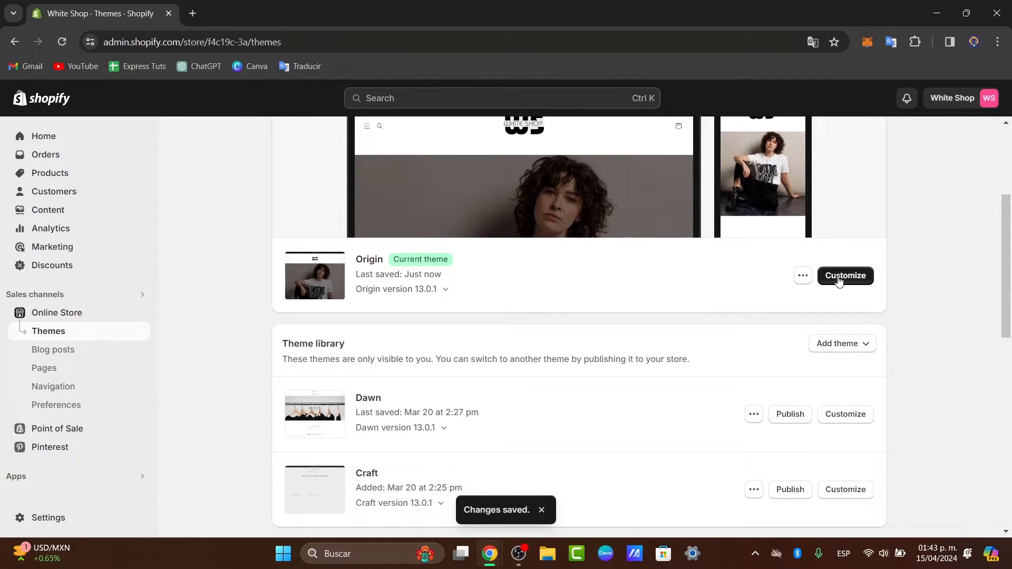
click(802, 275)
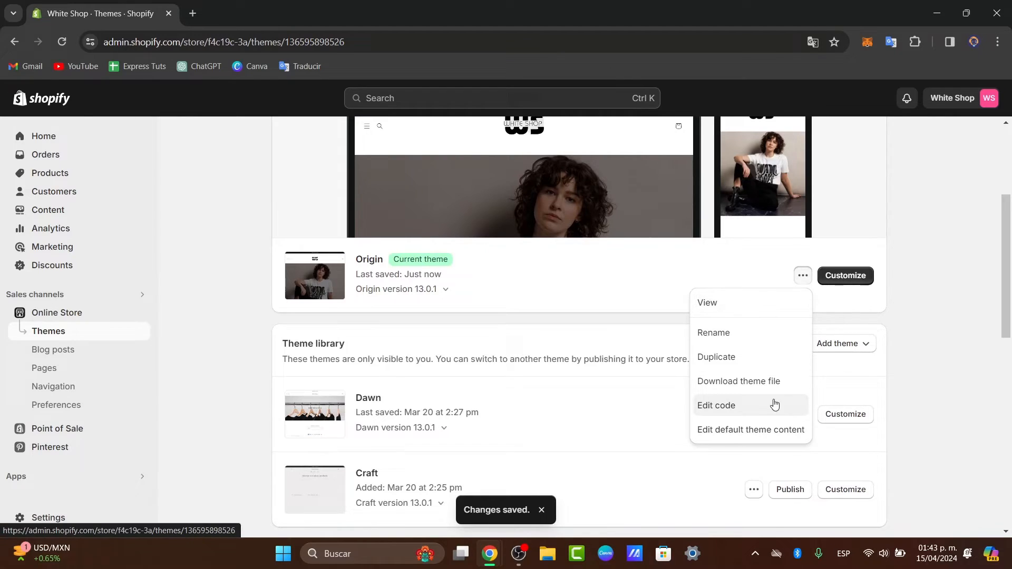
click(716, 405)
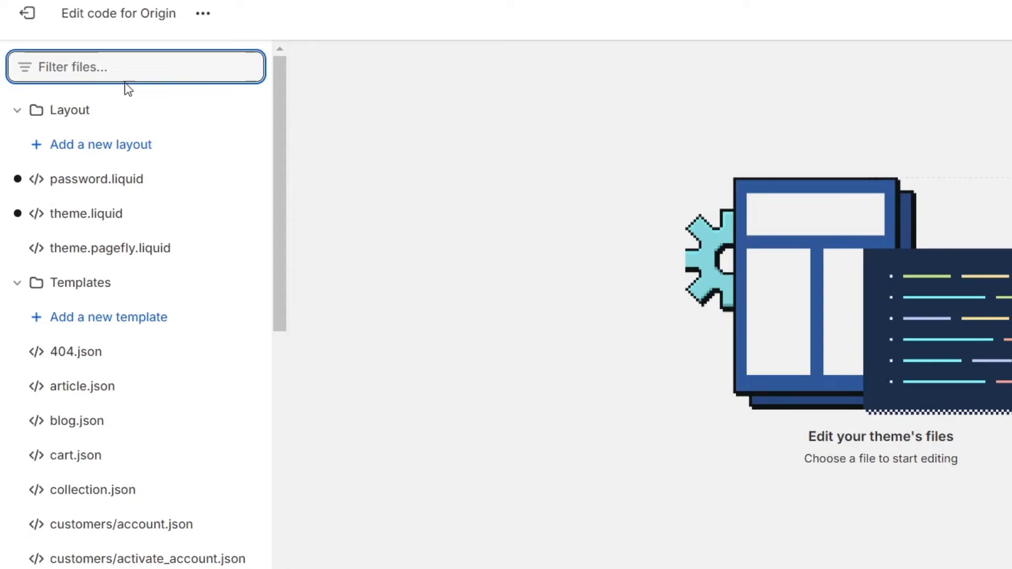
text(image-banner)
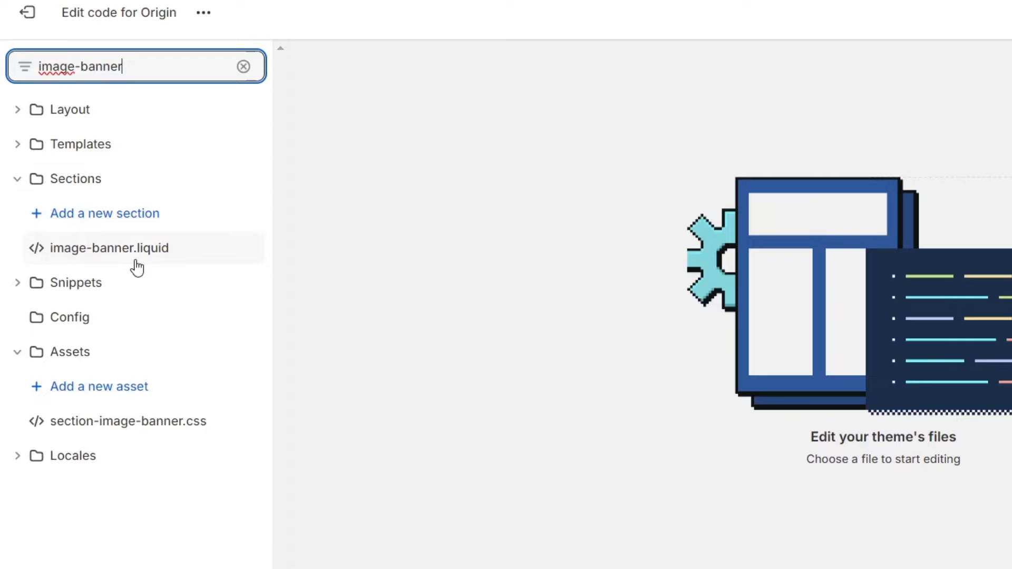
click(109, 248)
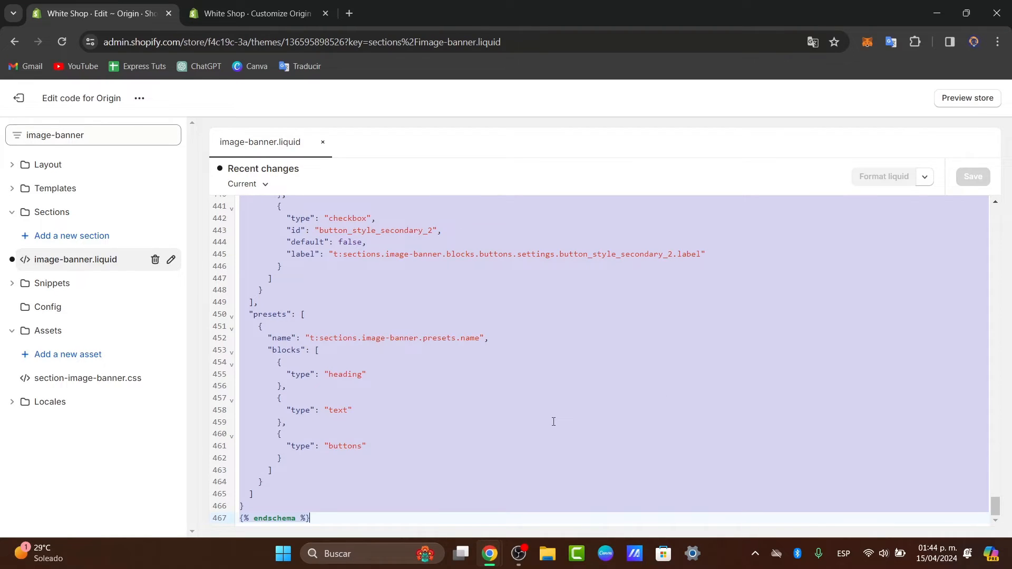
mouse_move(379, 460)
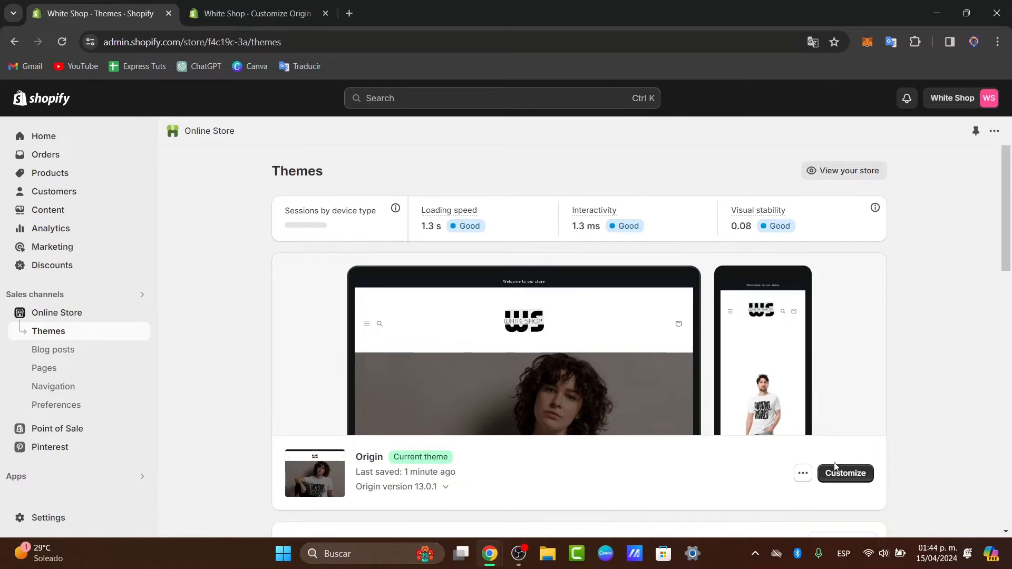
Back in the customizer, show the image banner's Link destination choices.
click(256, 12)
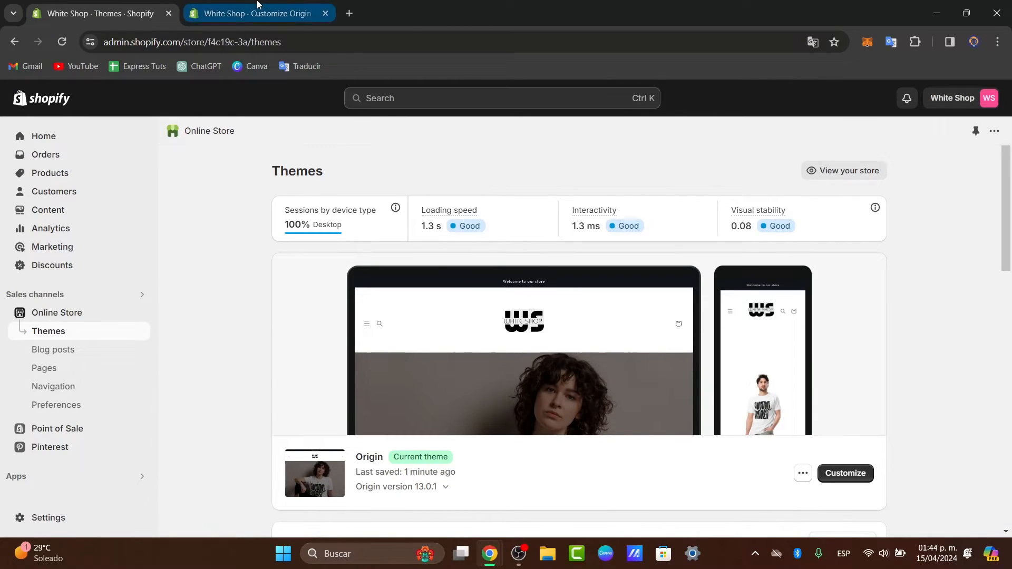
click(256, 13)
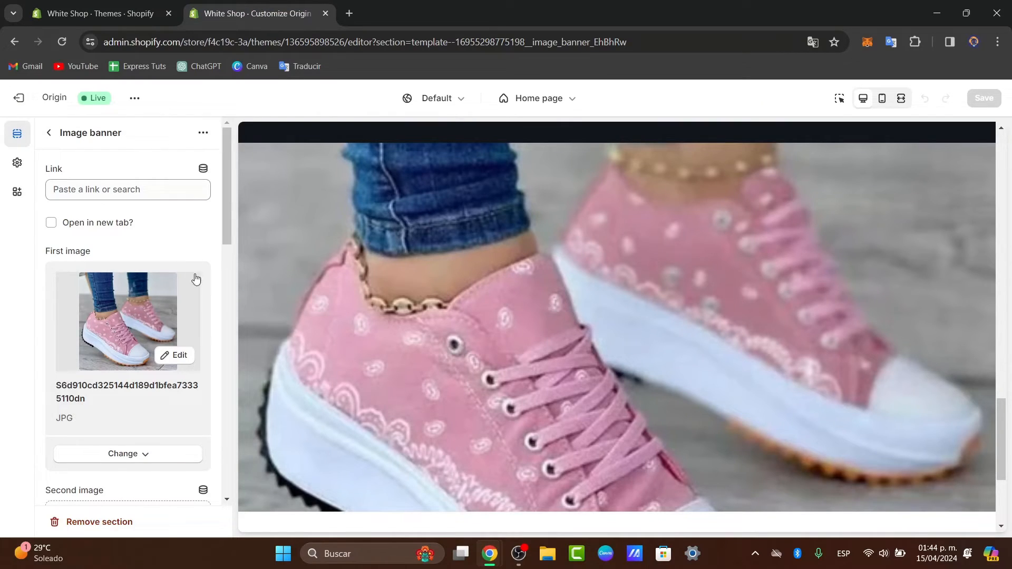
click(127, 189)
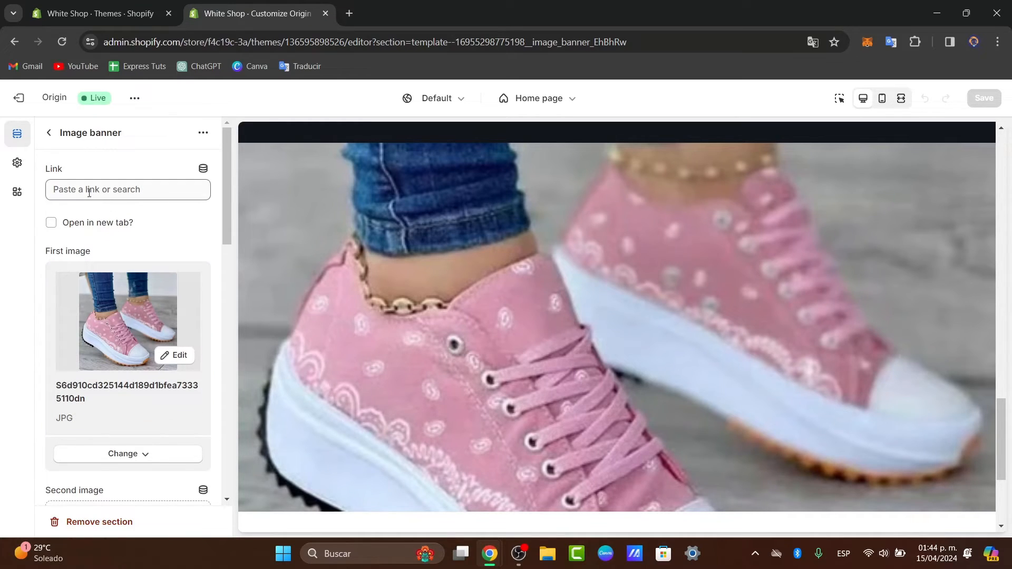
click(127, 190)
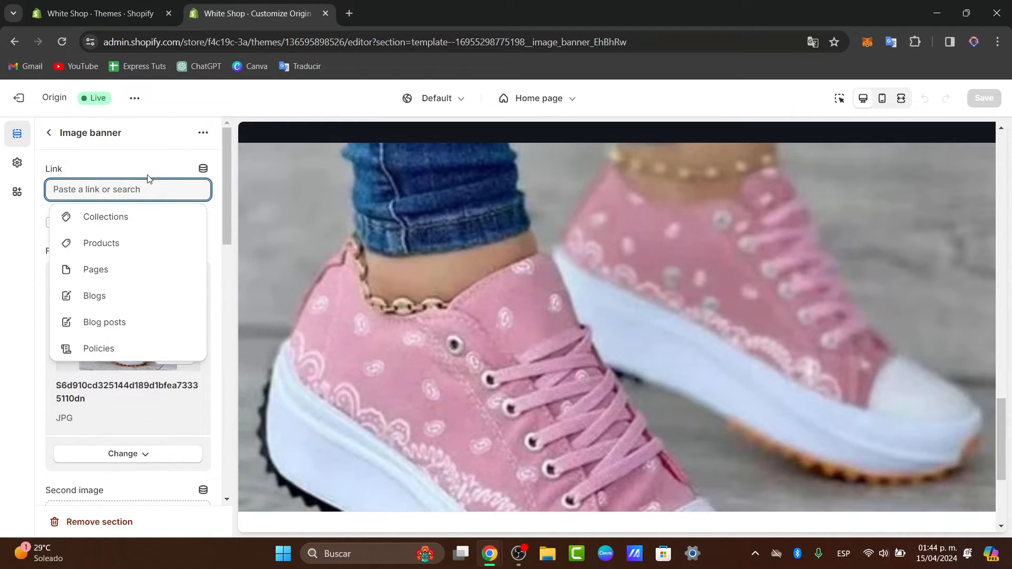
Point the banner link to the Sneakers collection and save the theme.
click(106, 217)
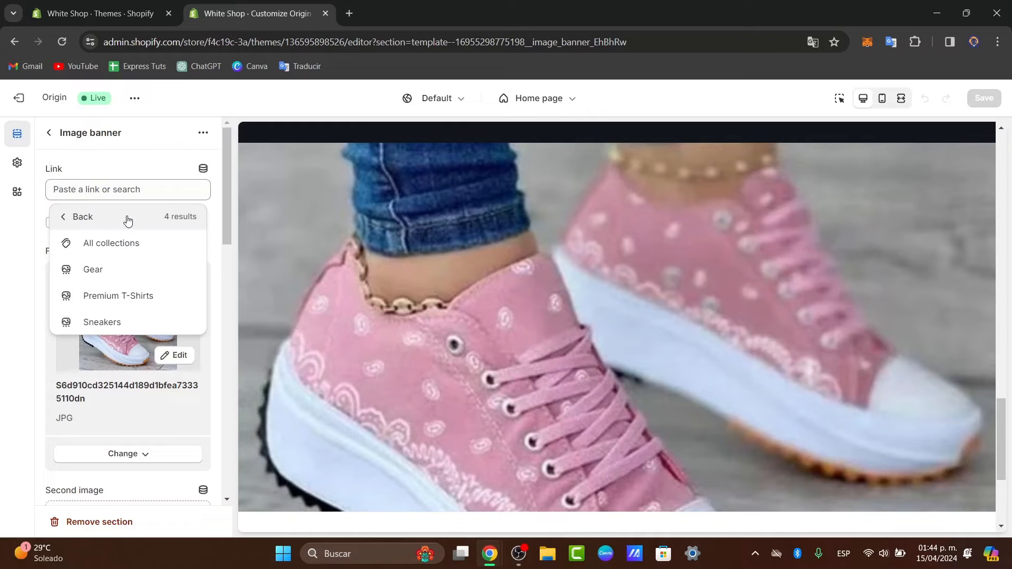
click(101, 322)
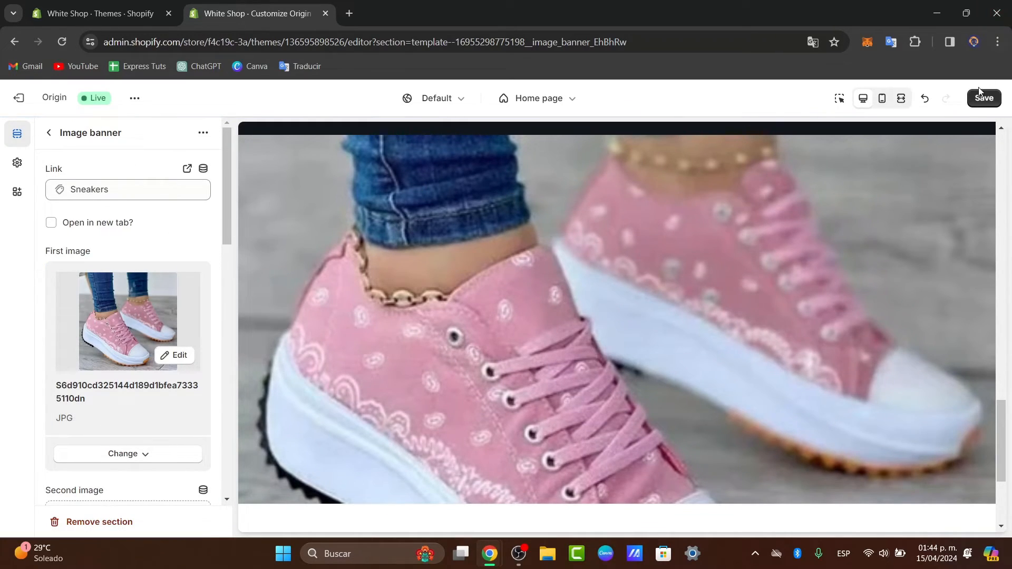
click(983, 98)
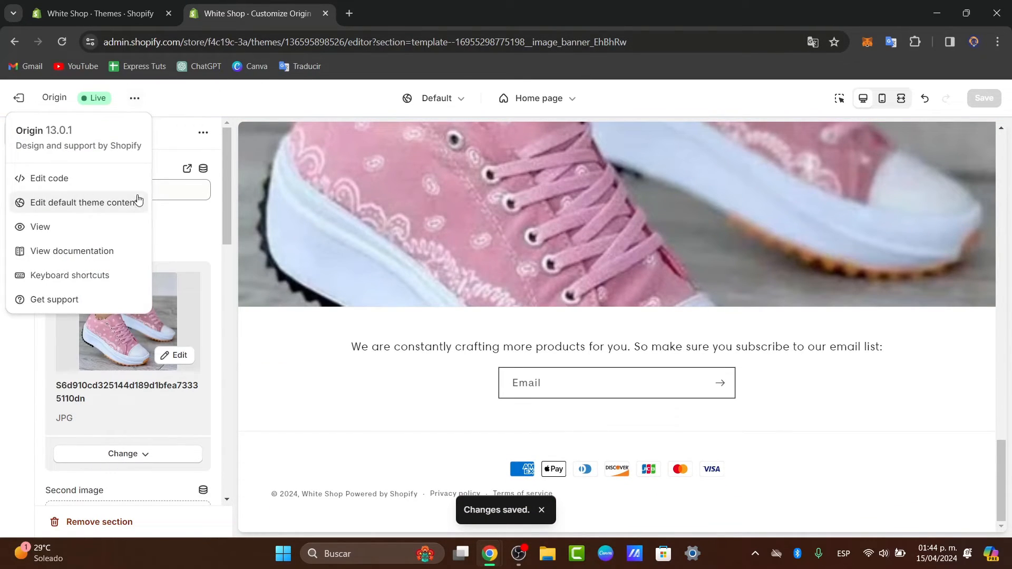
Open the live White Shop store, click the banner, and browse the Sneakers collection.
click(40, 226)
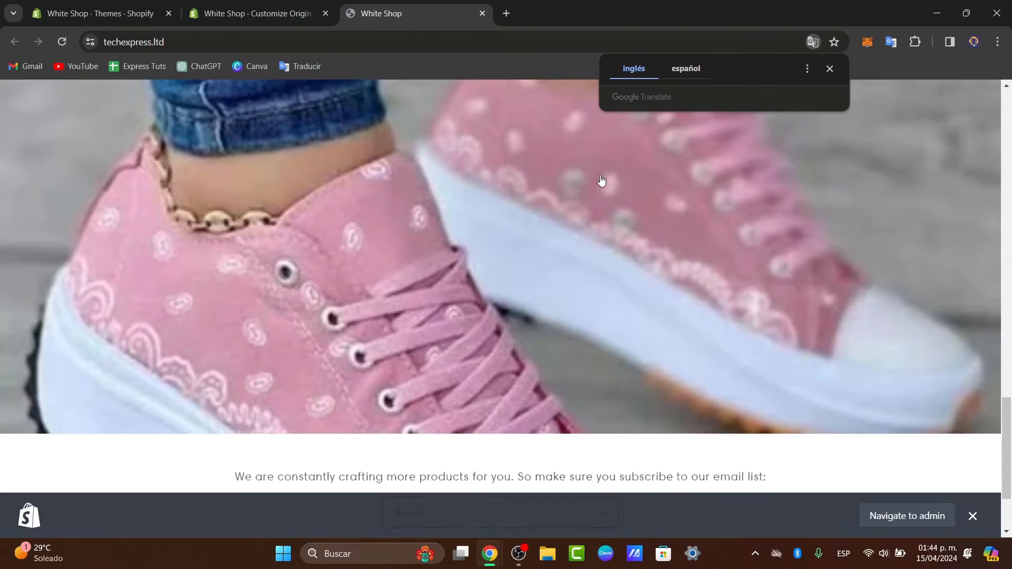
scroll(down, 3)
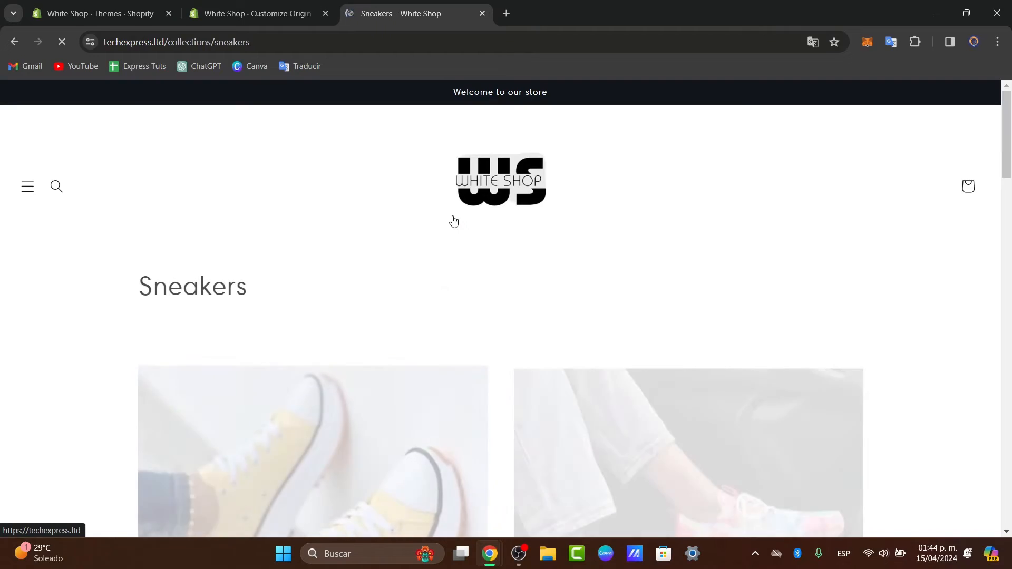
scroll(down, 3)
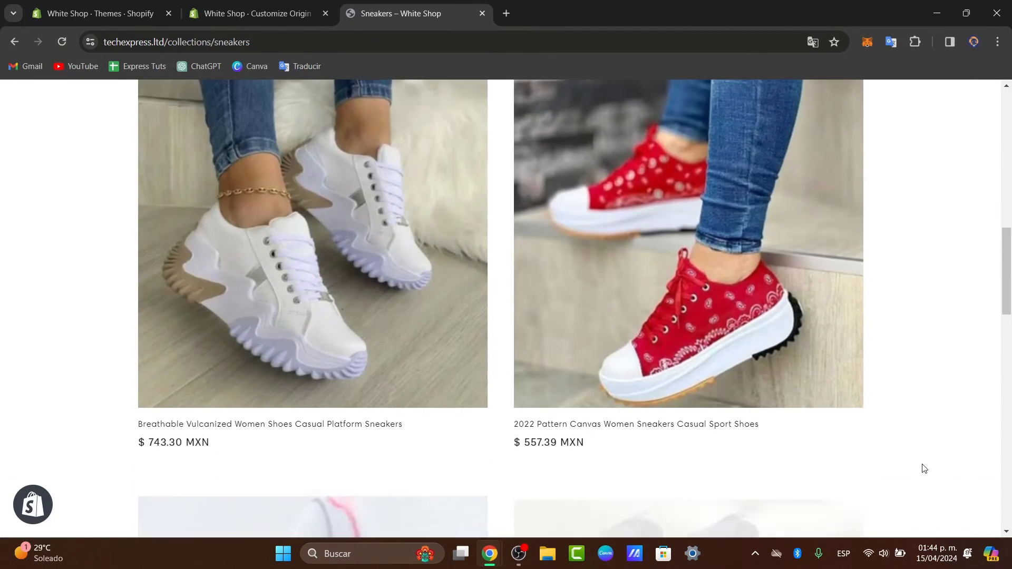
scroll(down, 3)
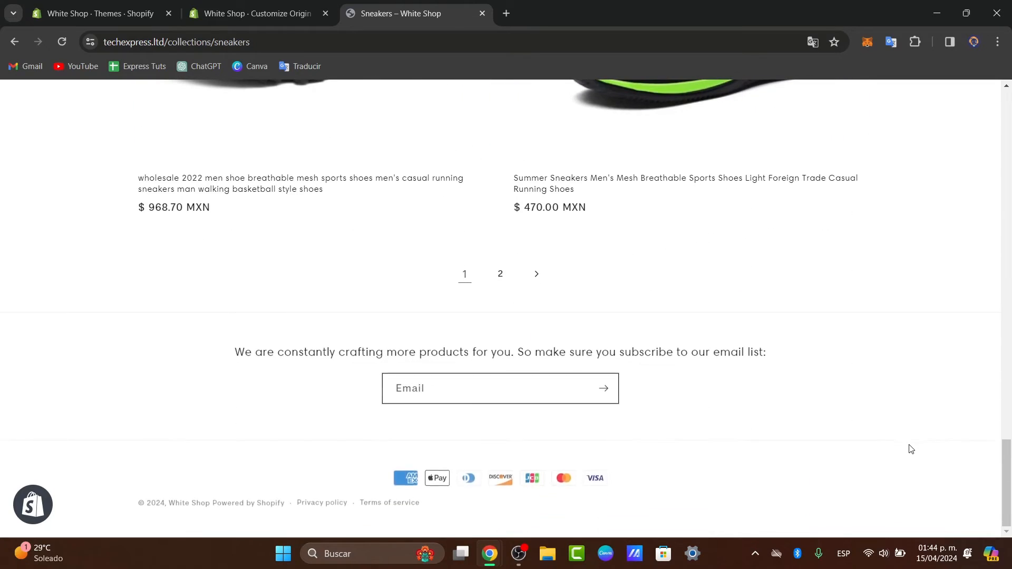
scroll(up, 3)
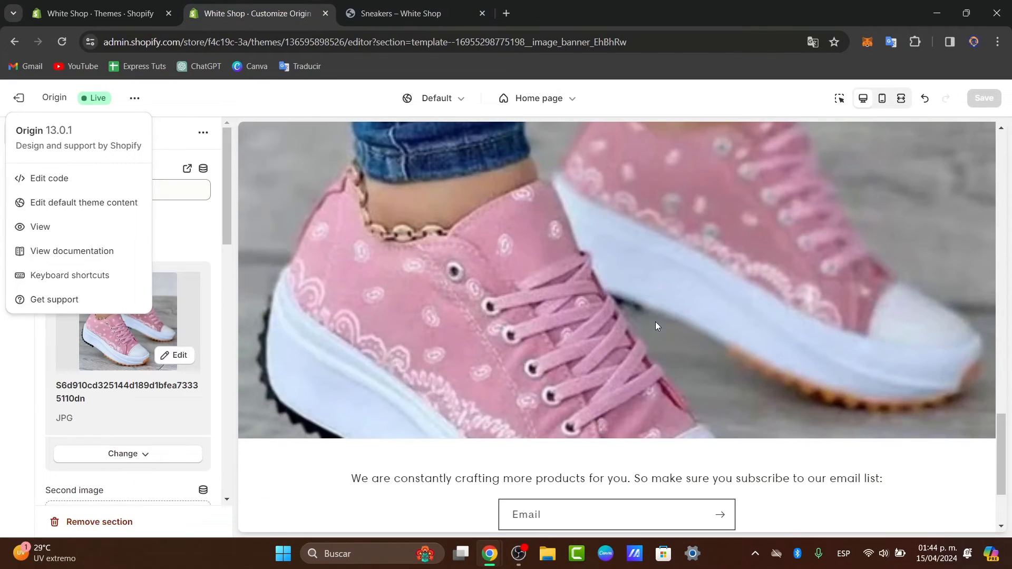
mouse_move(290, 183)
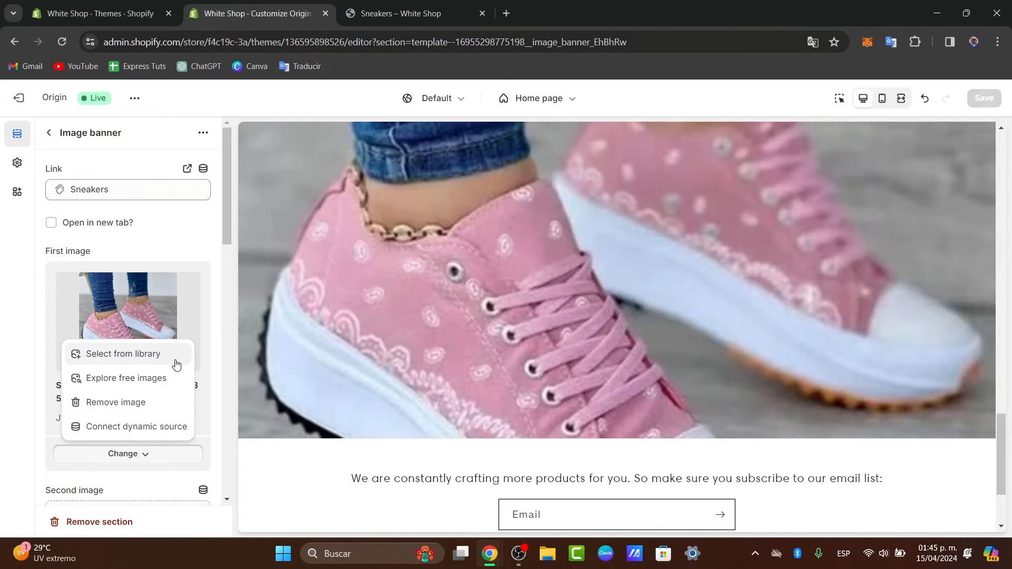
Replace the banner image with a free 'sneaker' stock photo of white speckled sneakers.
click(127, 377)
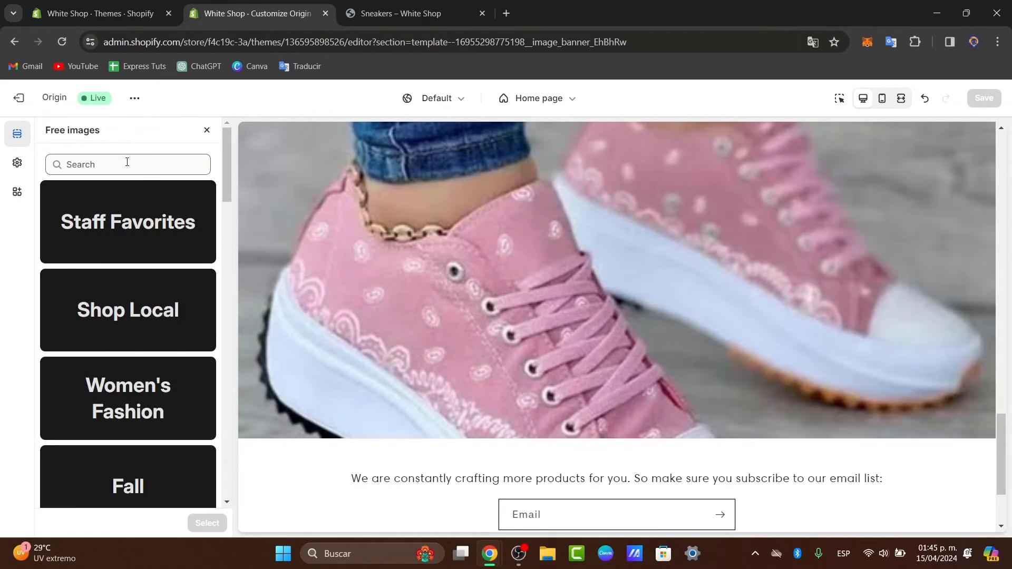
text(sneaker)
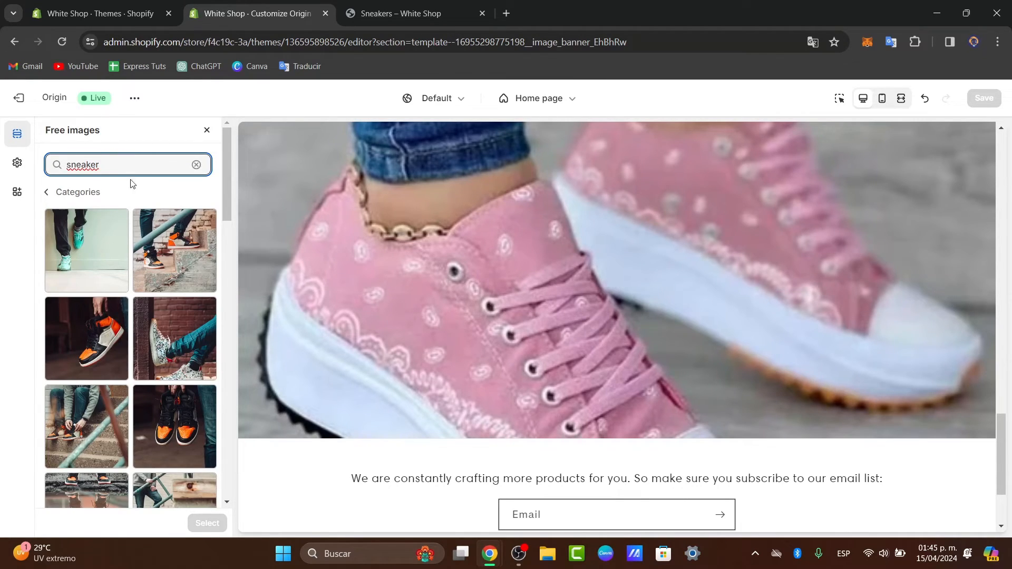
click(174, 338)
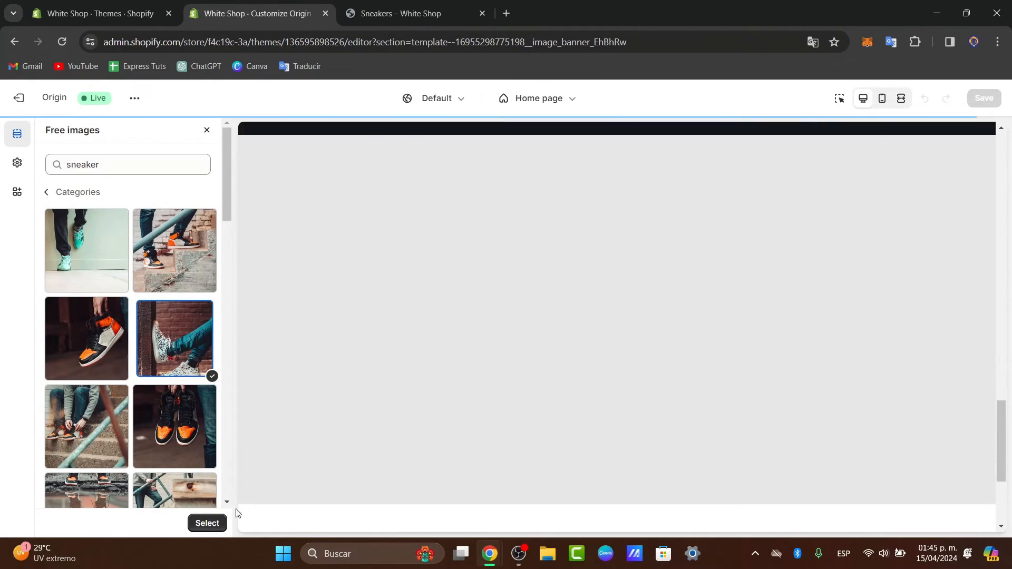
click(207, 523)
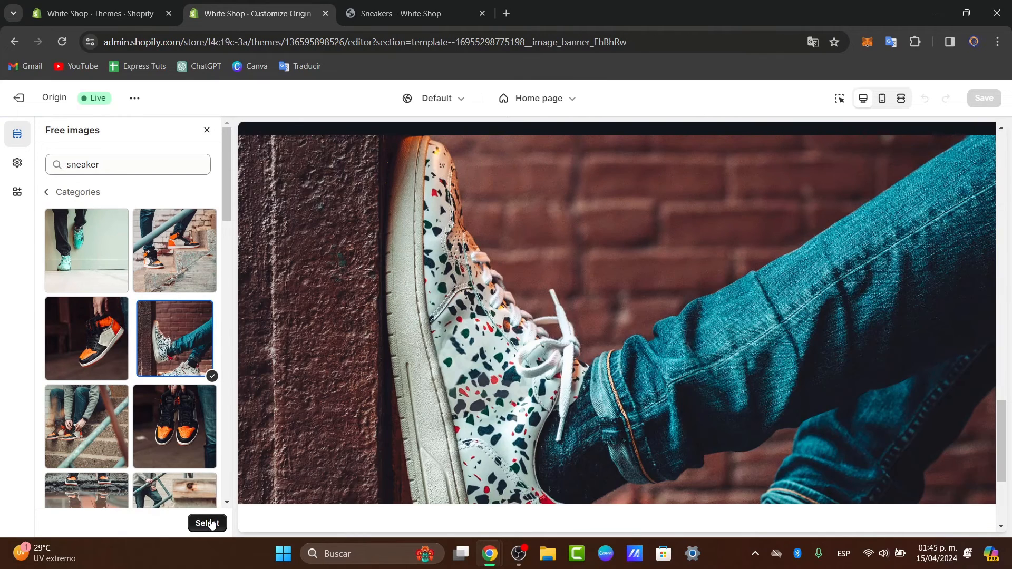
click(207, 523)
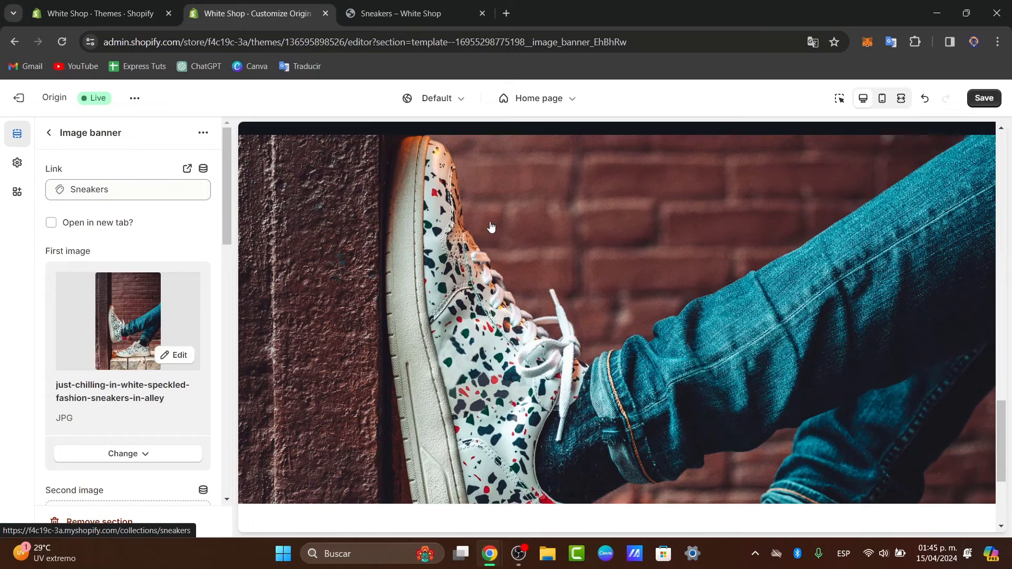
mouse_move(577, 309)
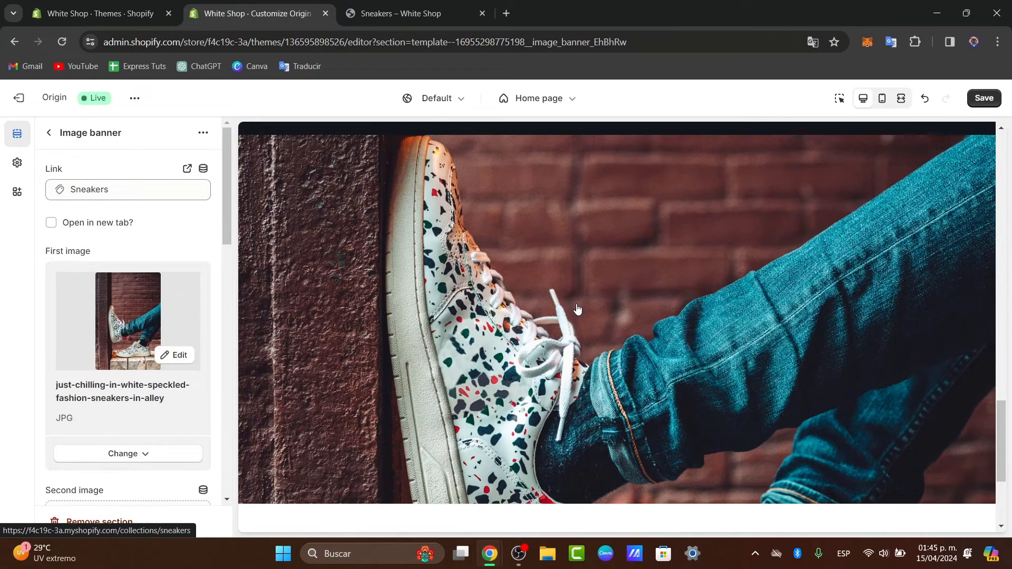
scroll(down, 3)
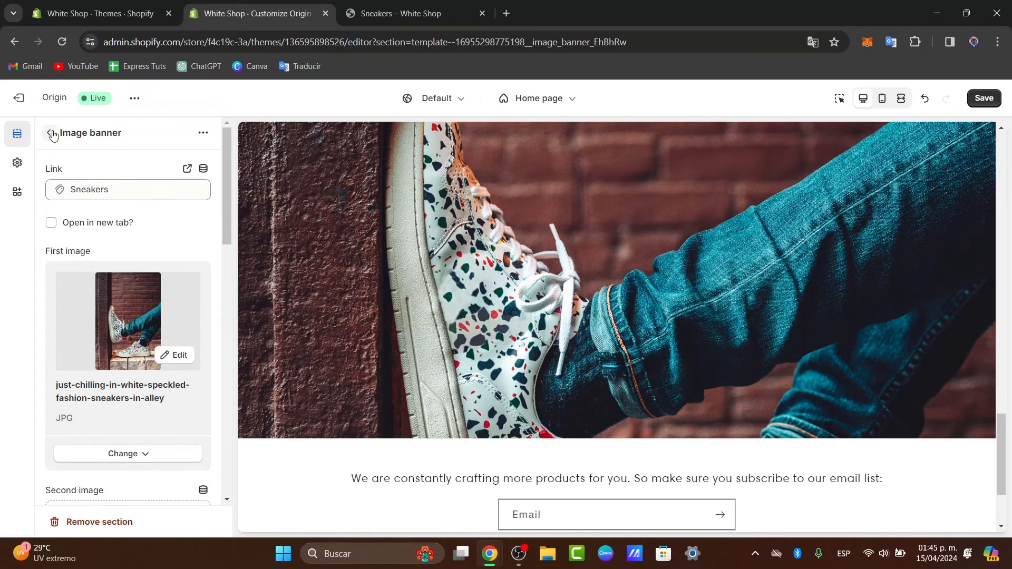
Add a large 'Sneakers' heading block to the image banner, save, and return to the storefront.
click(52, 132)
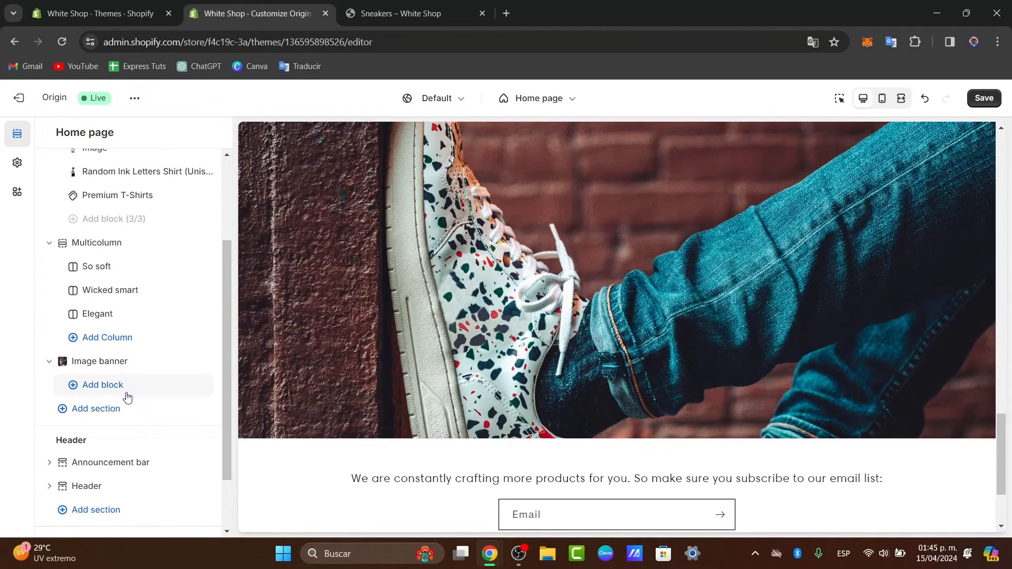
click(102, 384)
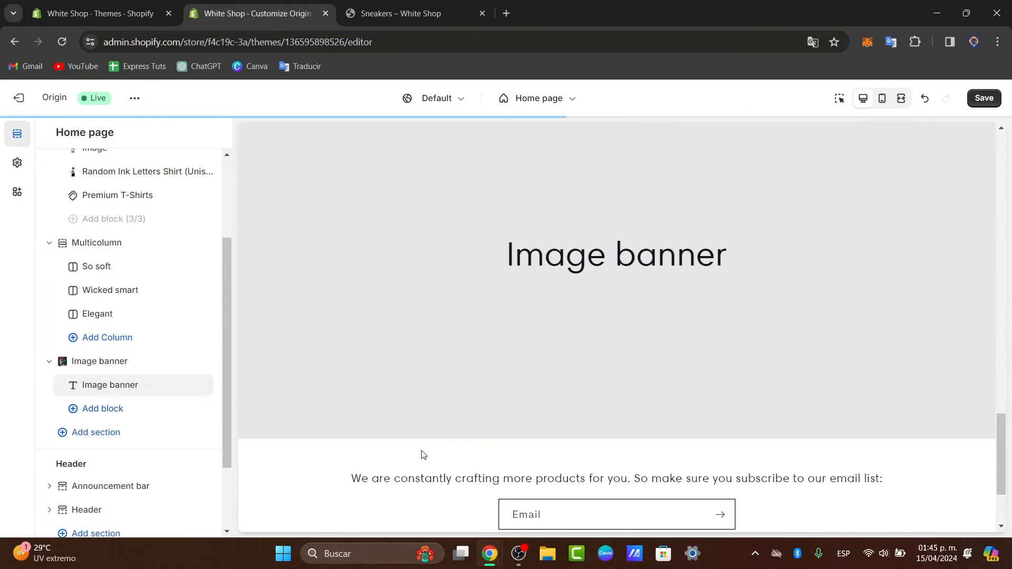
click(109, 385)
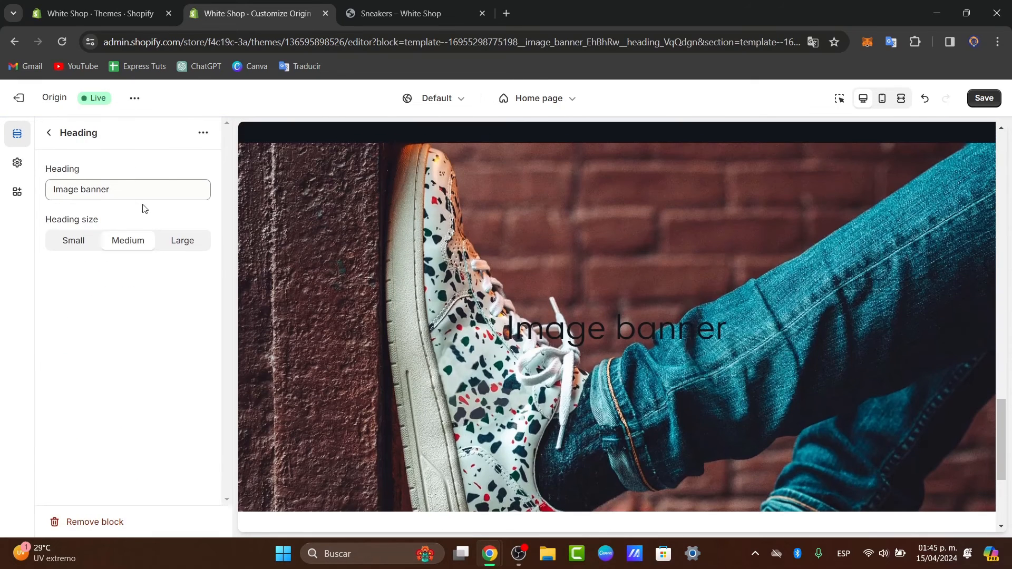
text(S)
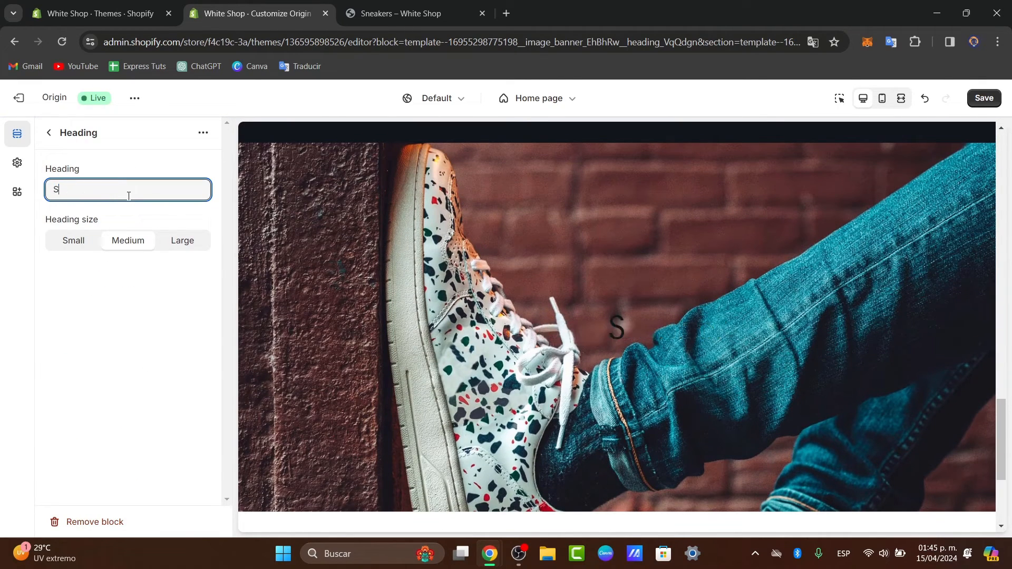
text(neakers)
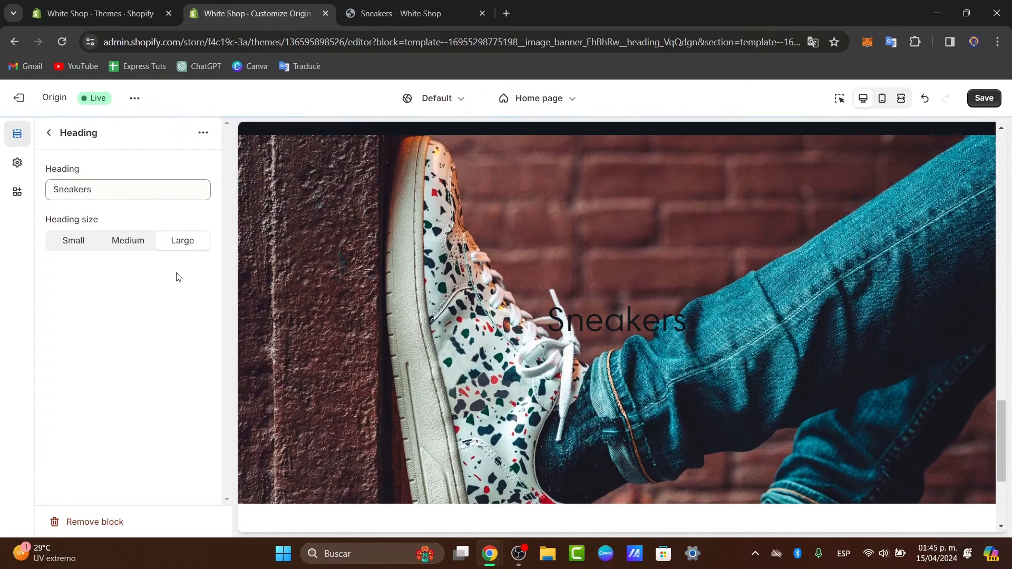
click(984, 98)
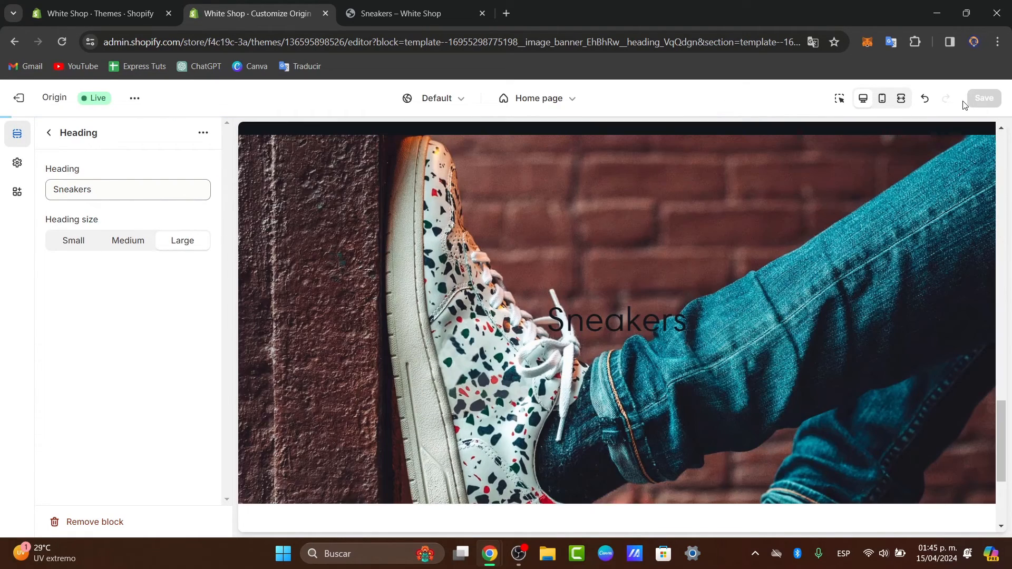
click(400, 12)
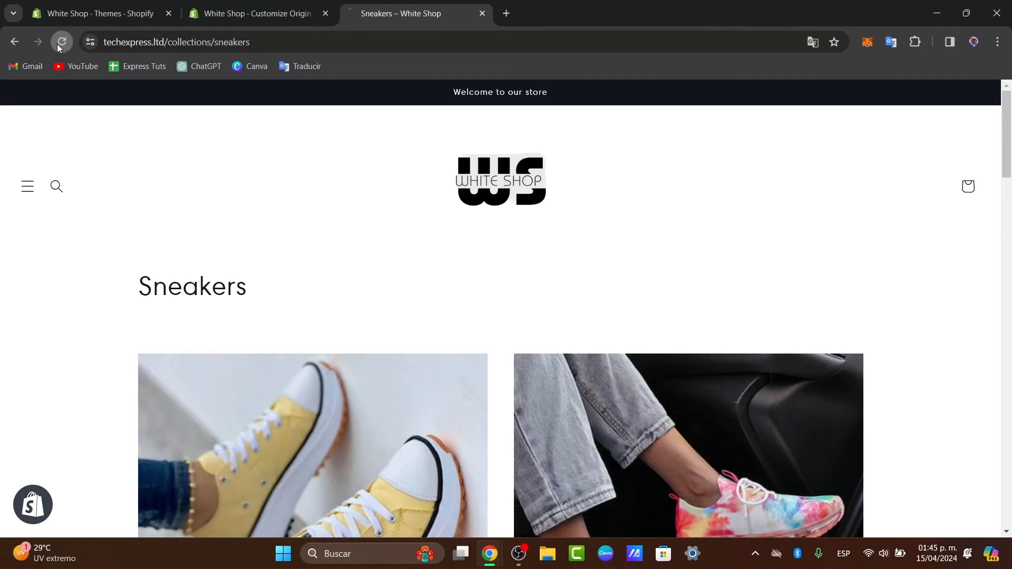
Reload the live store to check that the Sneakers banner opens the Sneakers collection.
click(60, 42)
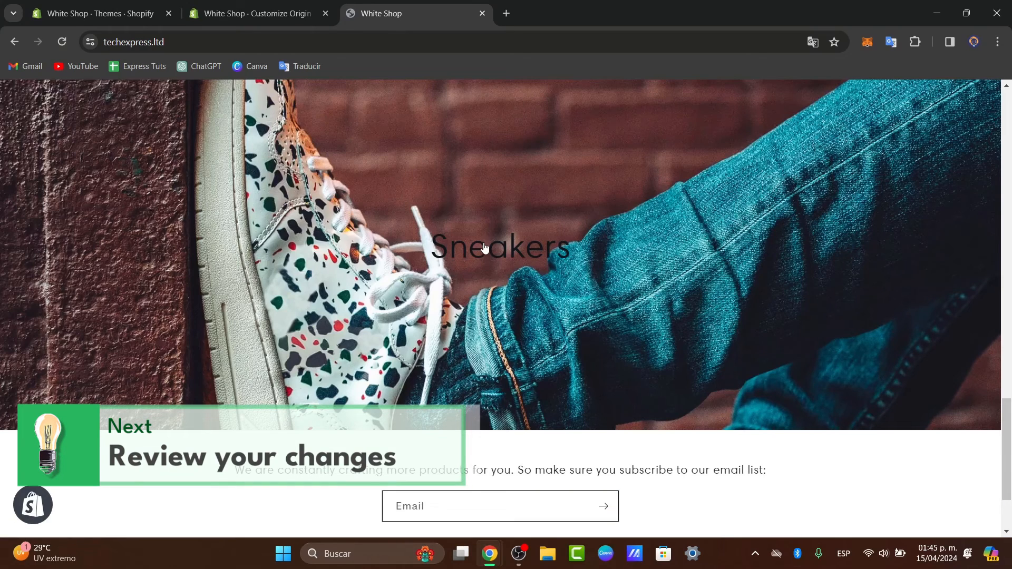
mouse_move(149, 200)
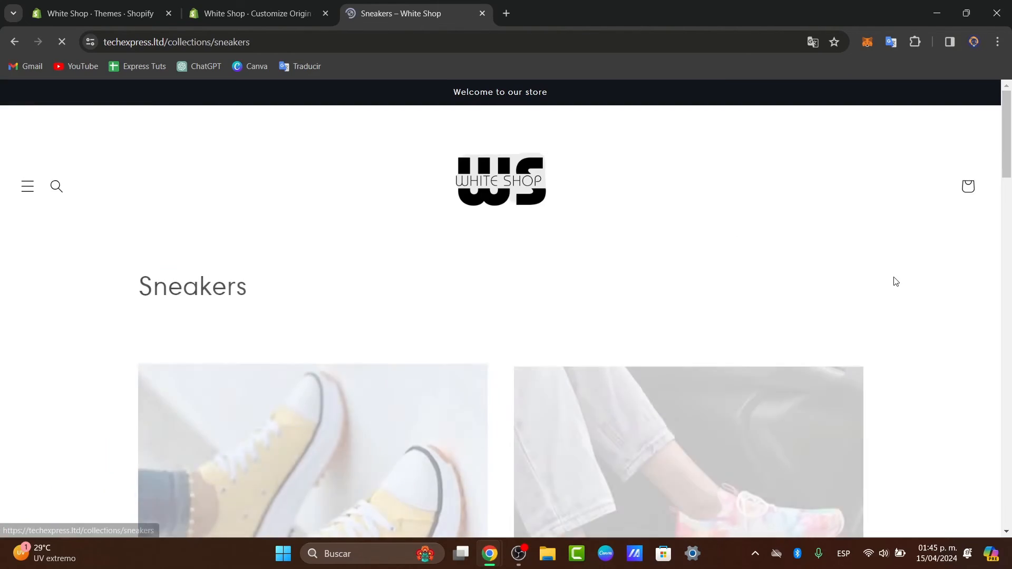
scroll(down, 3)
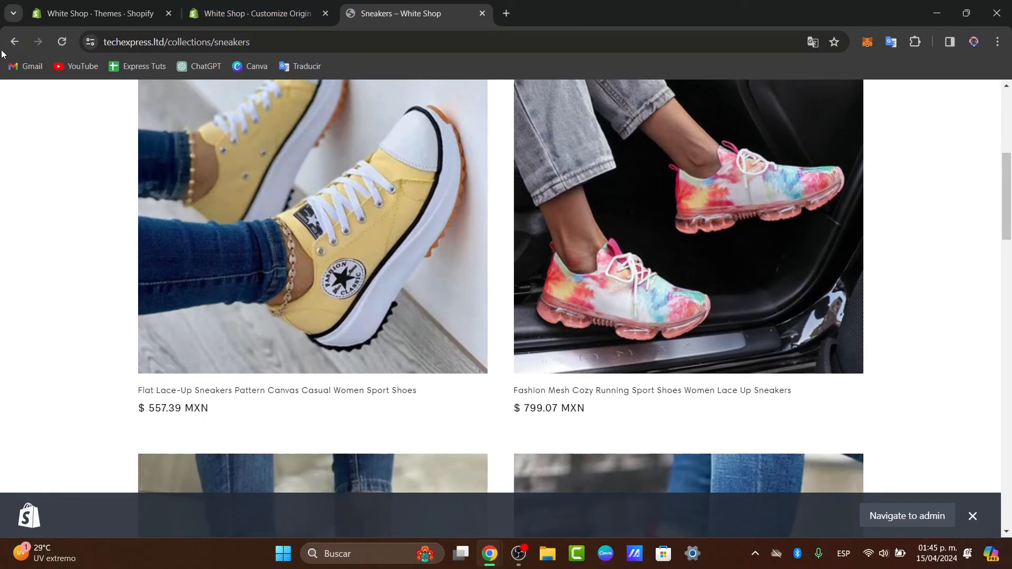
click(14, 41)
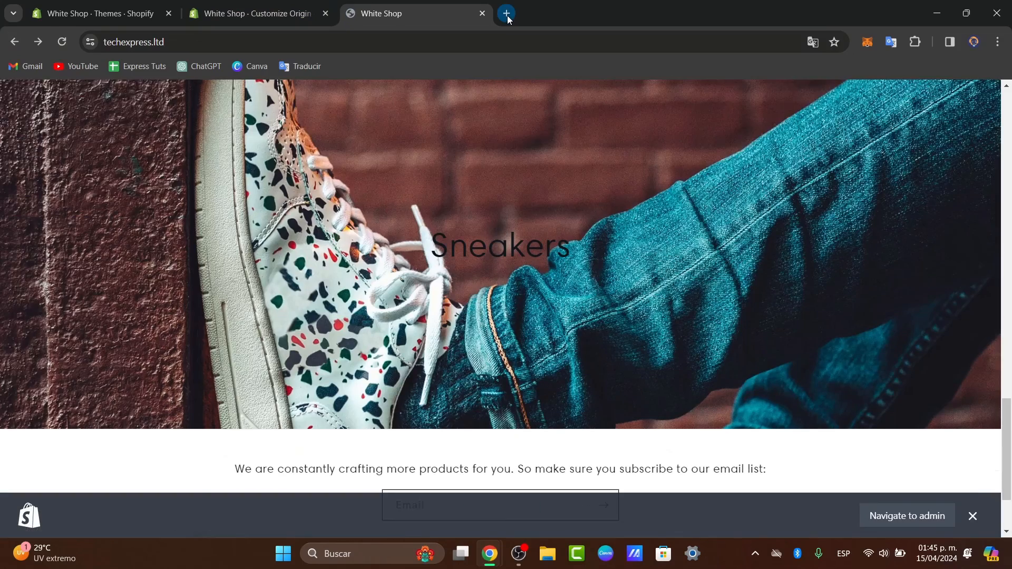
click(506, 13)
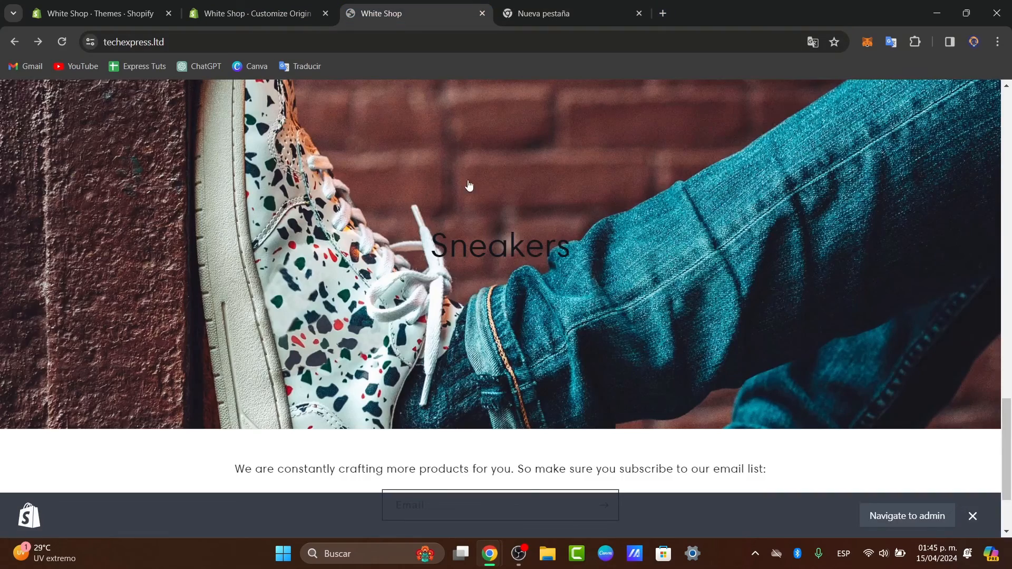
mouse_move(579, 250)
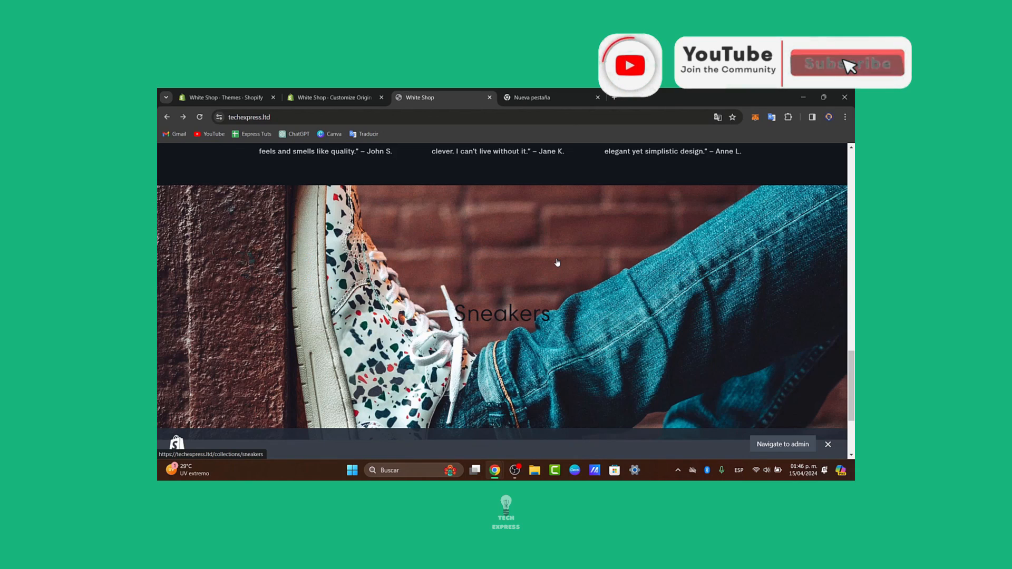
click(846, 62)
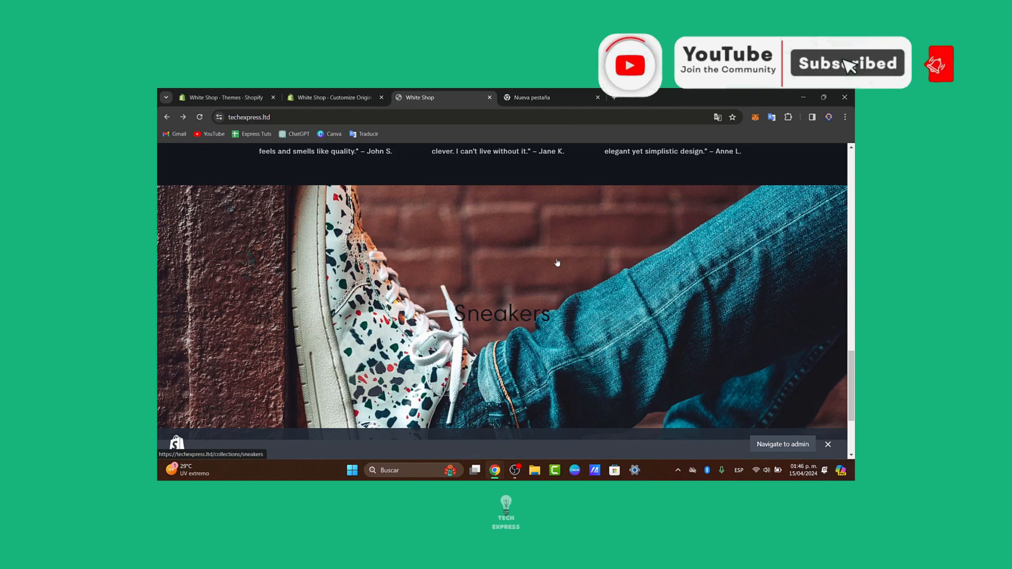